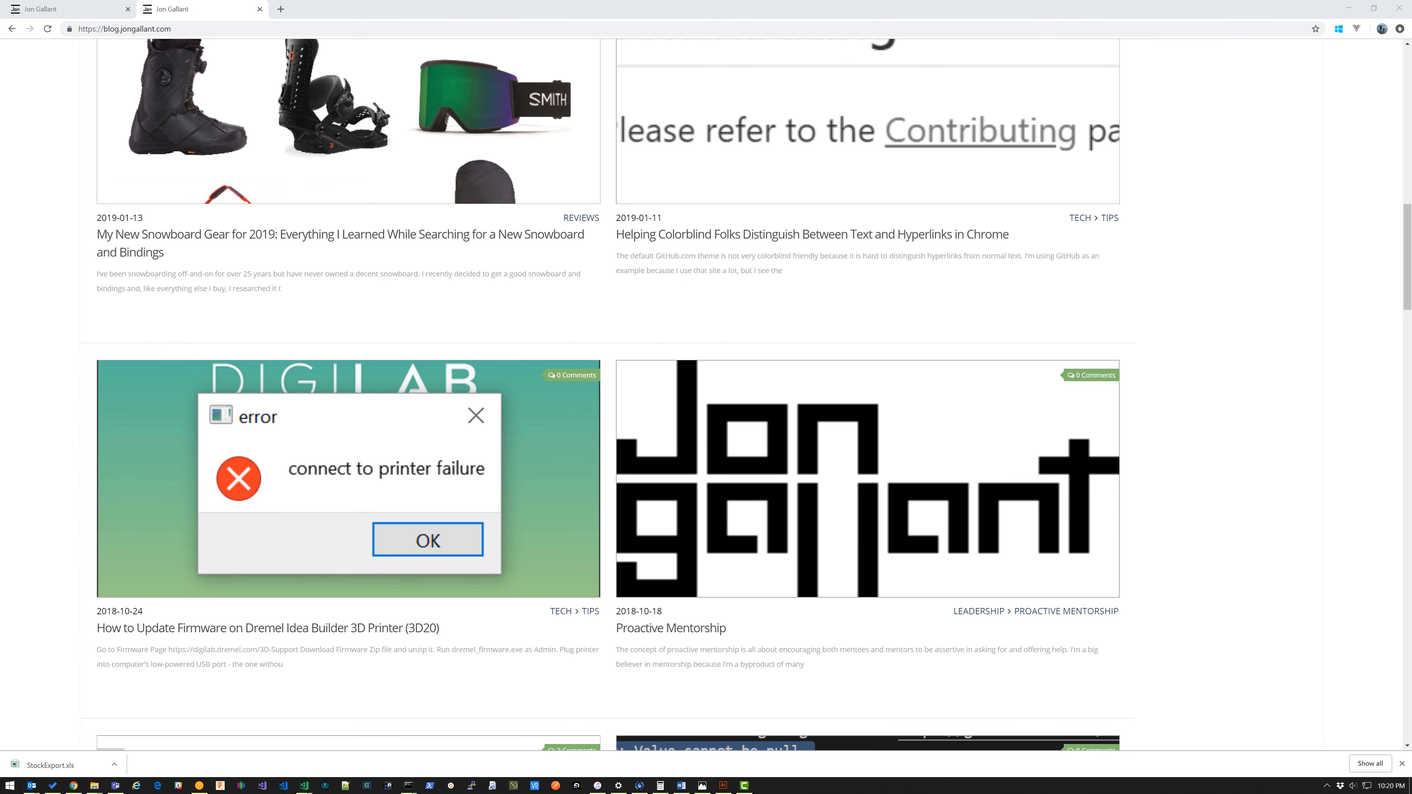
mouse_move(1175, 685)
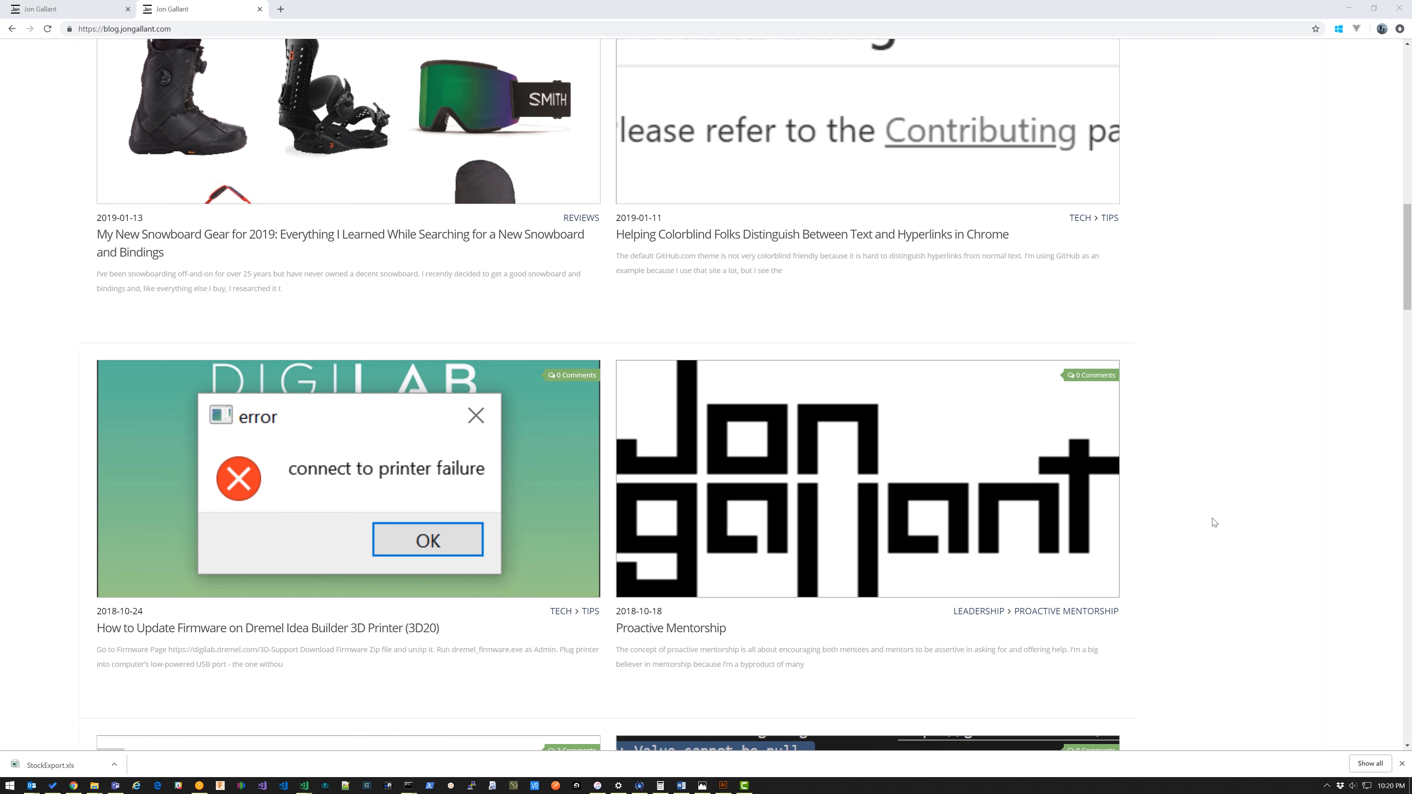
mouse_move(1161, 368)
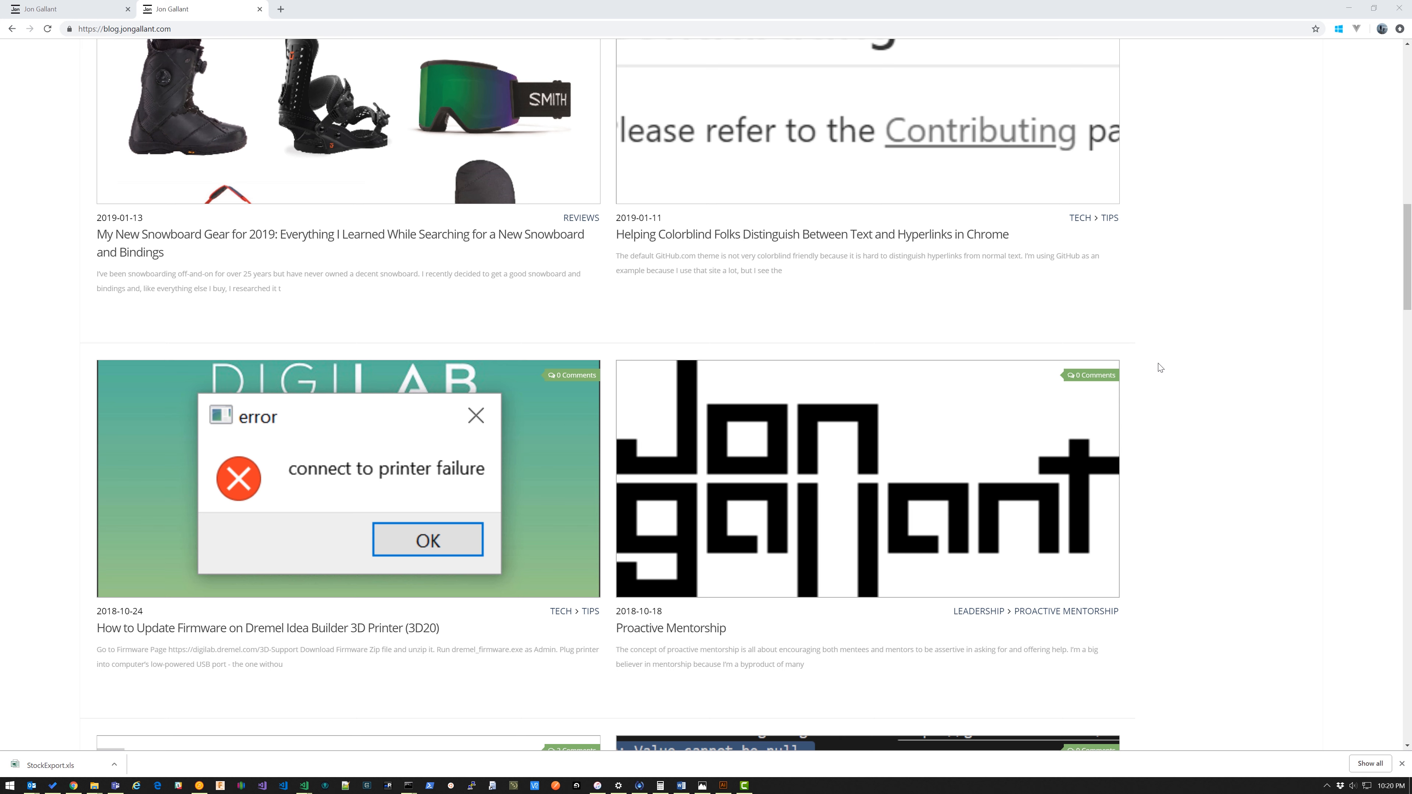
mouse_move(1334, 415)
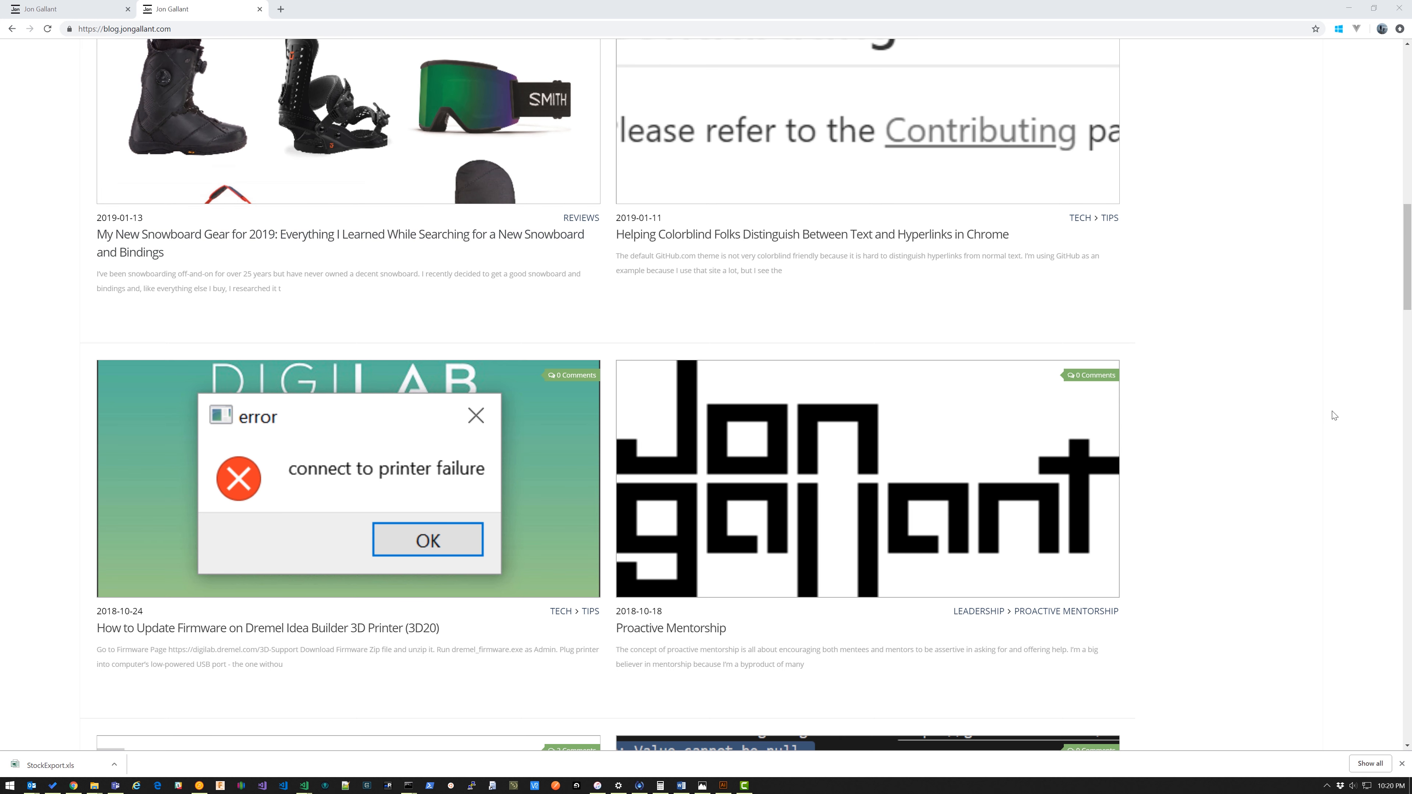
mouse_move(1197, 515)
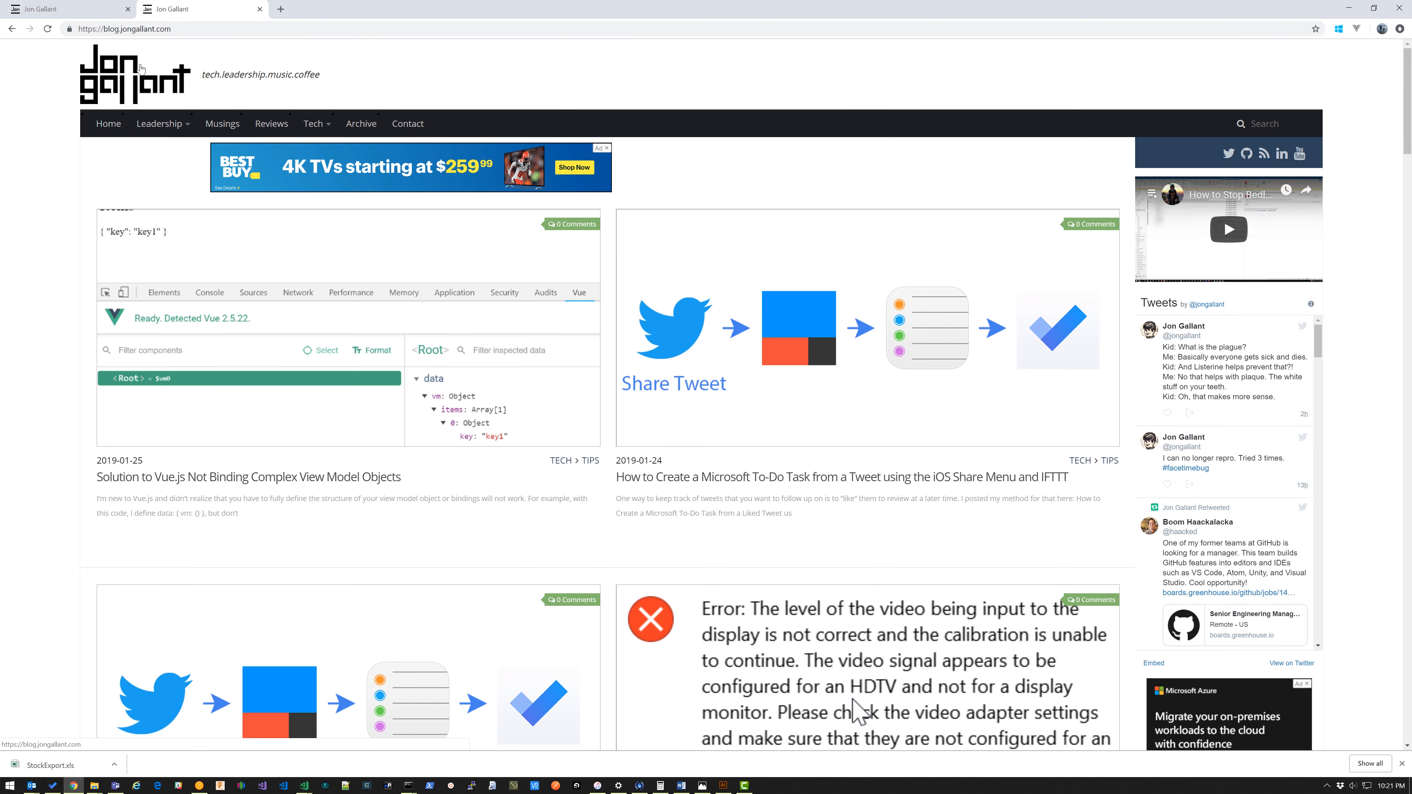
scroll(down, 3)
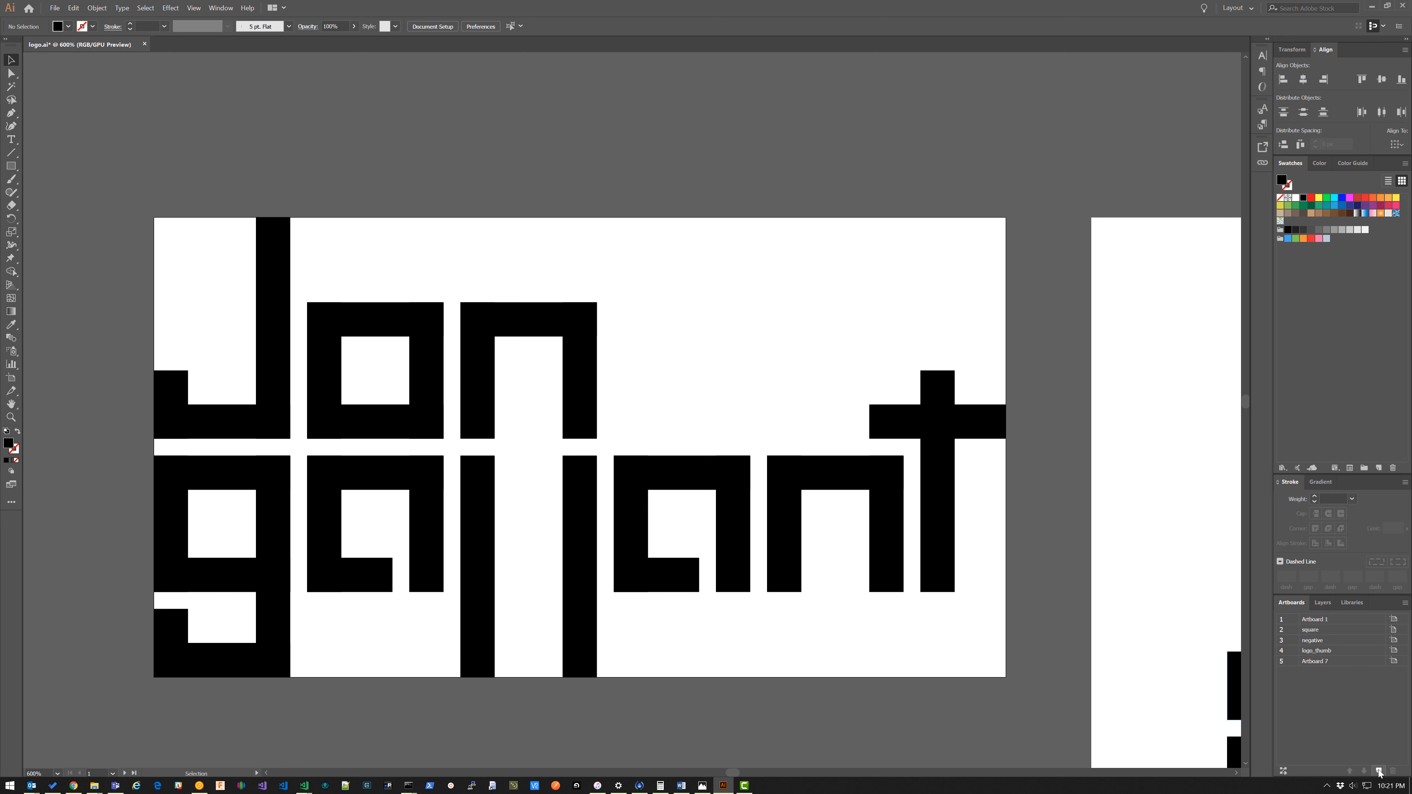
mouse_move(1378, 771)
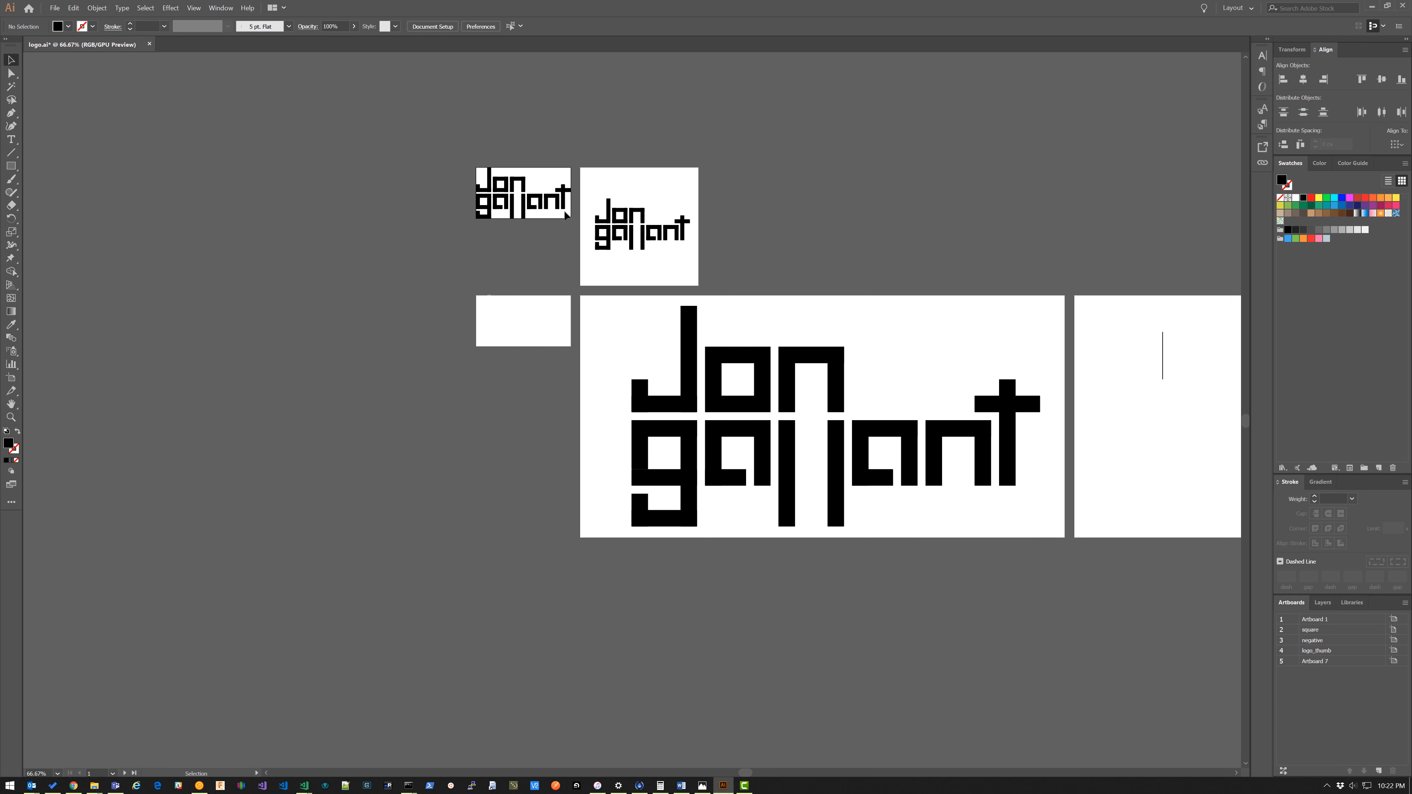
mouse_move(705, 236)
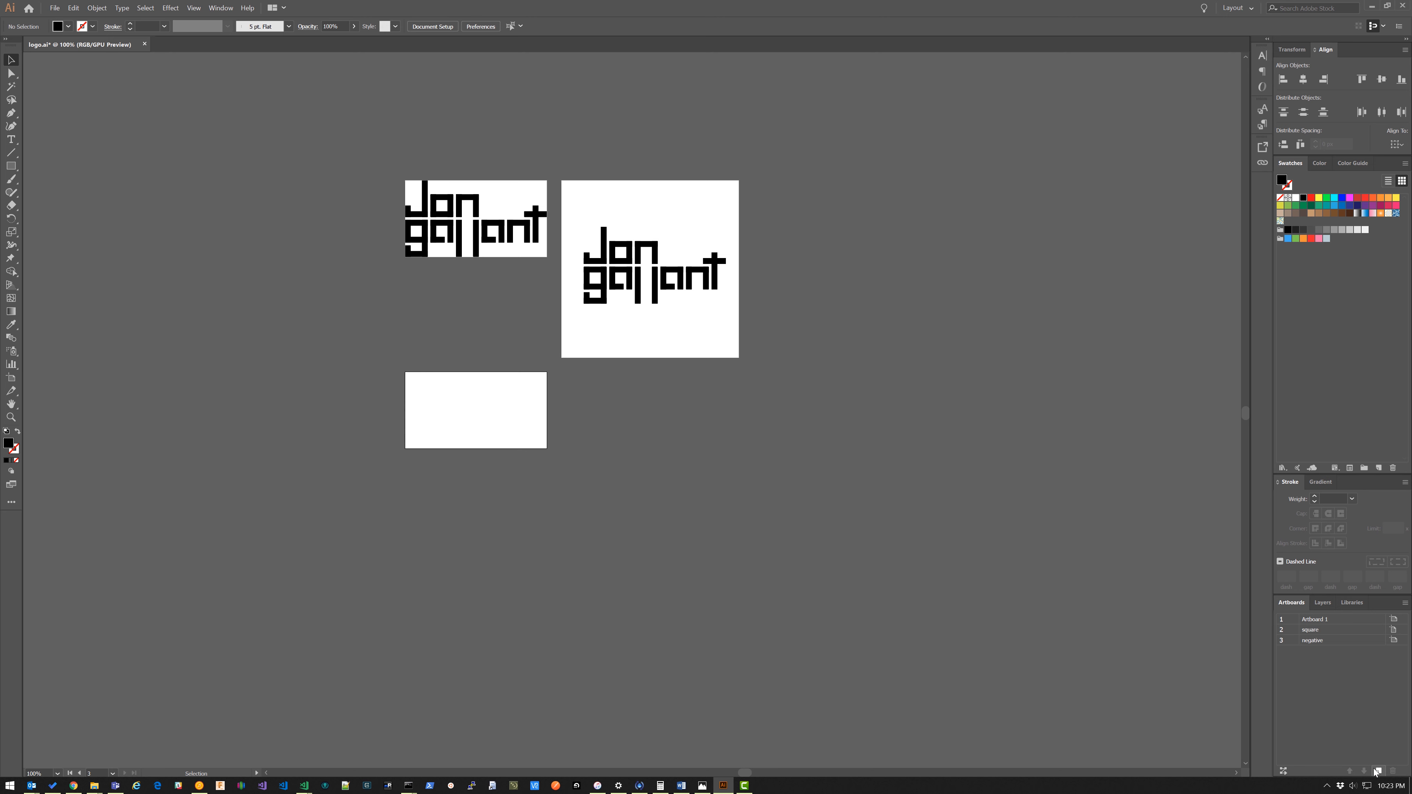
mouse_move(1379, 771)
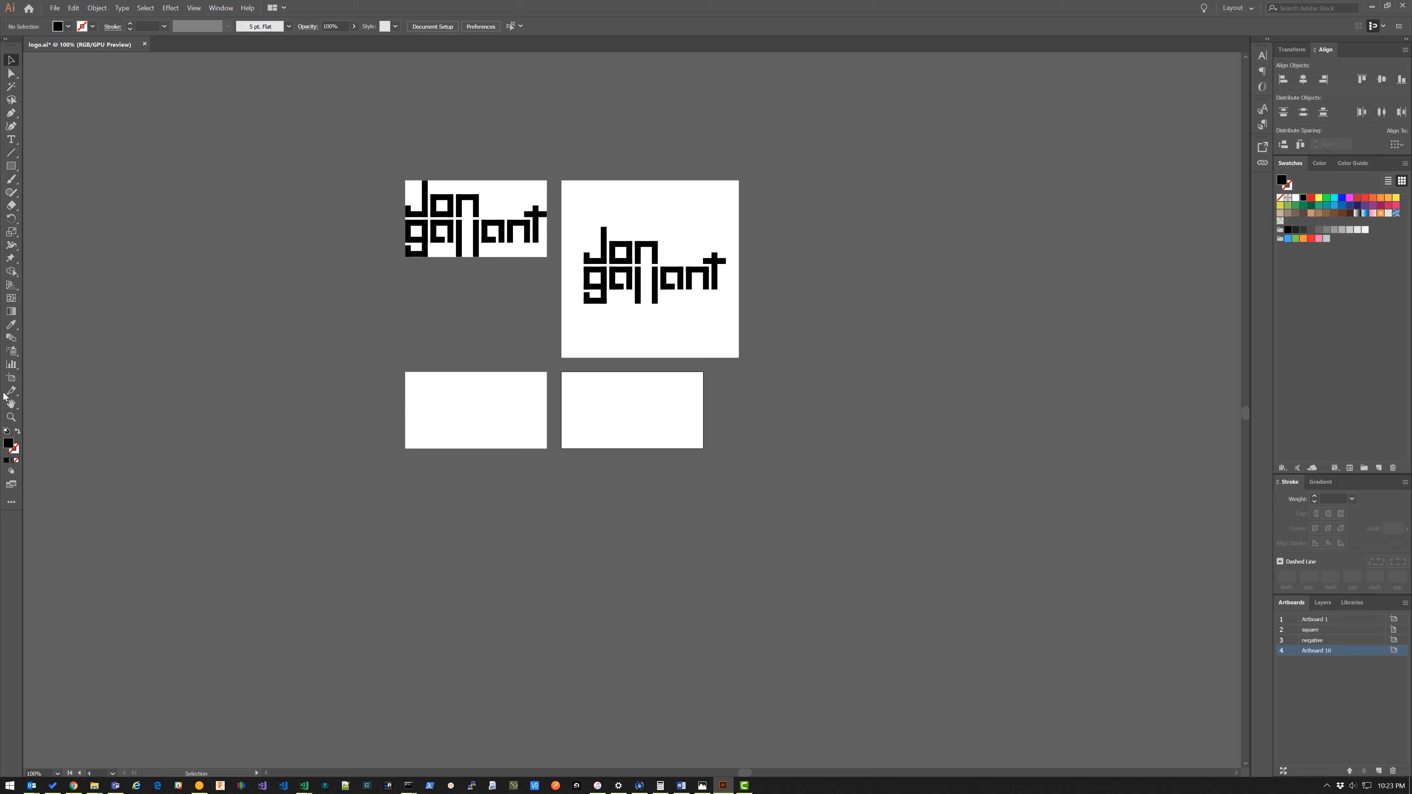
mouse_move(11, 377)
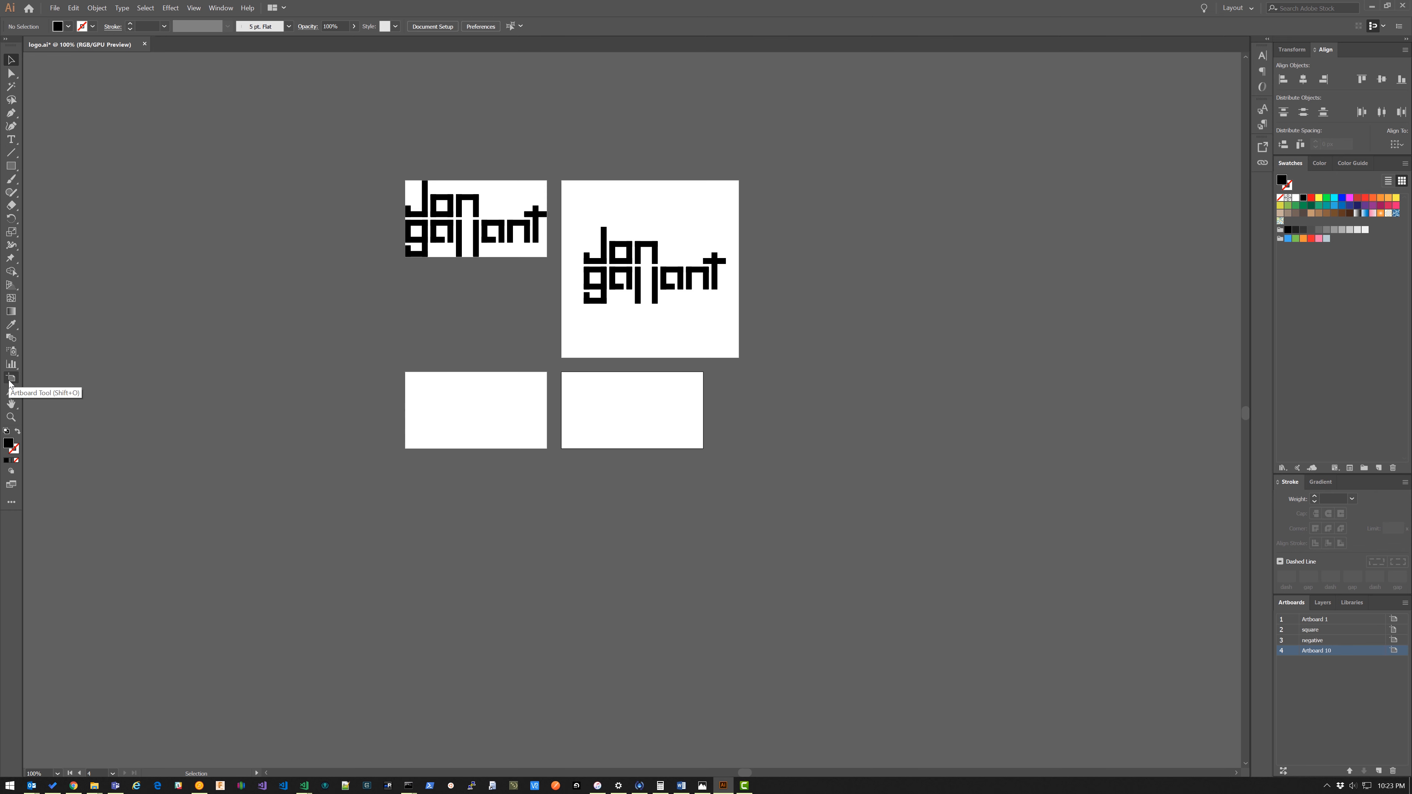
- With the Artboard tool, drag the blank artboard into open space and set its width to 1024 px
click(12, 378)
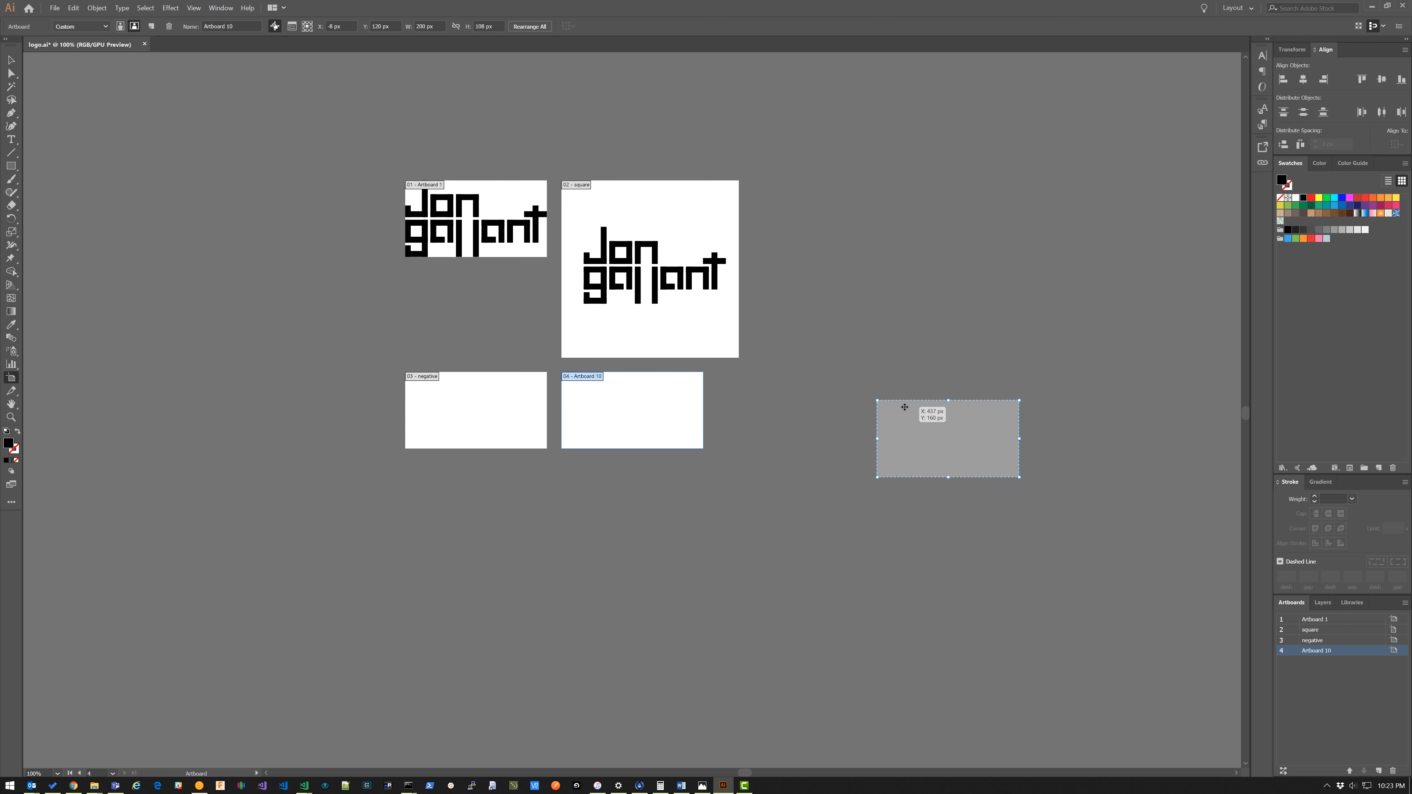
drag(904, 407, 931, 507)
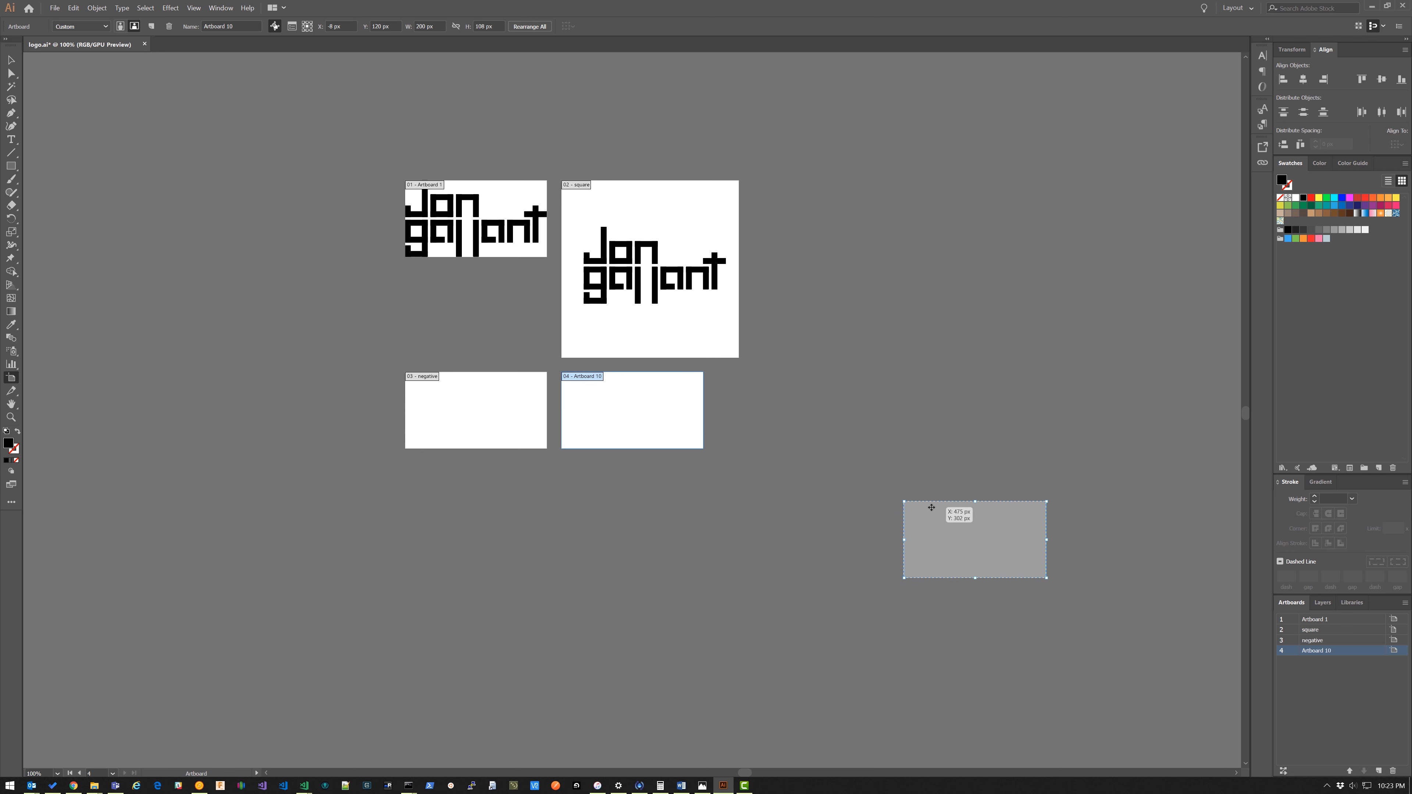
drag(631, 410, 975, 539)
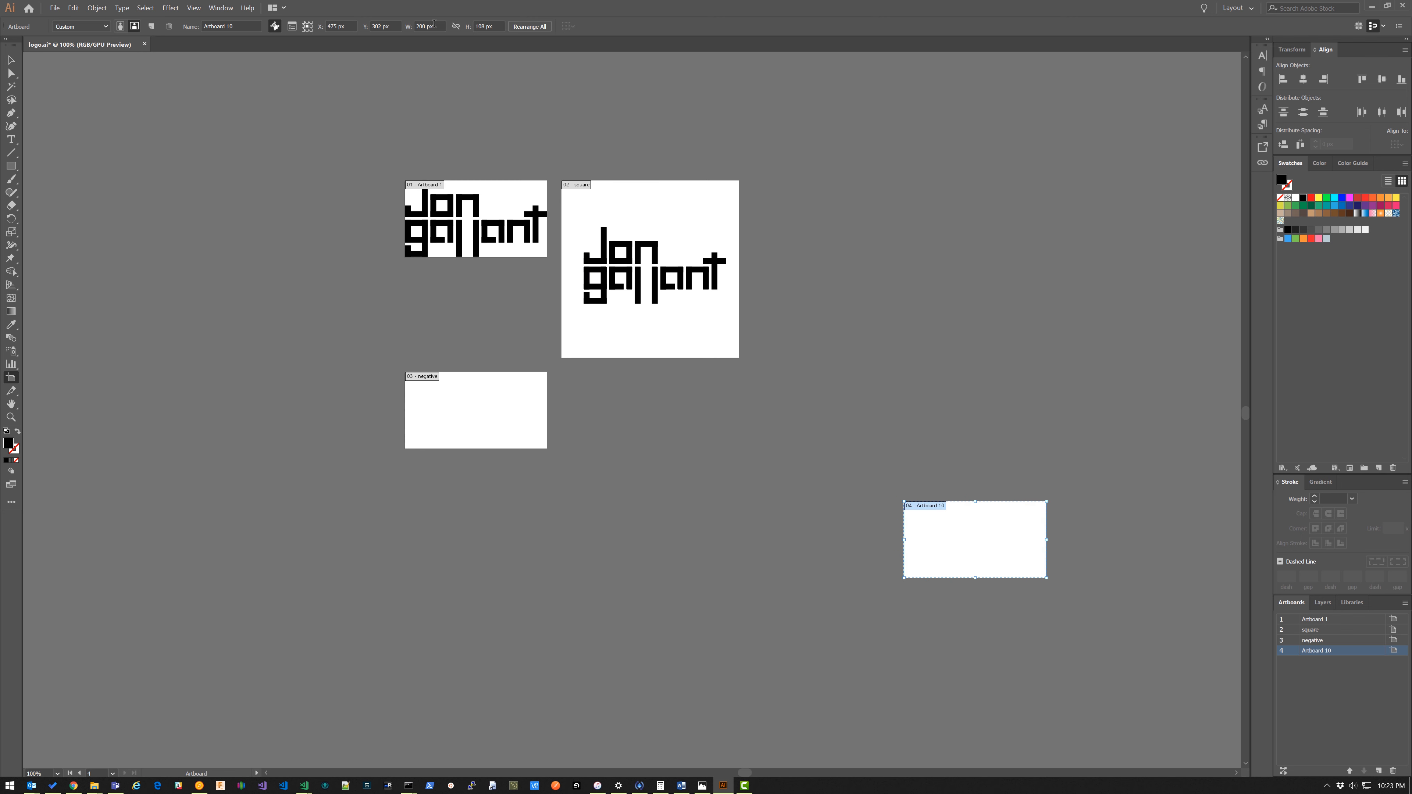
click(430, 27)
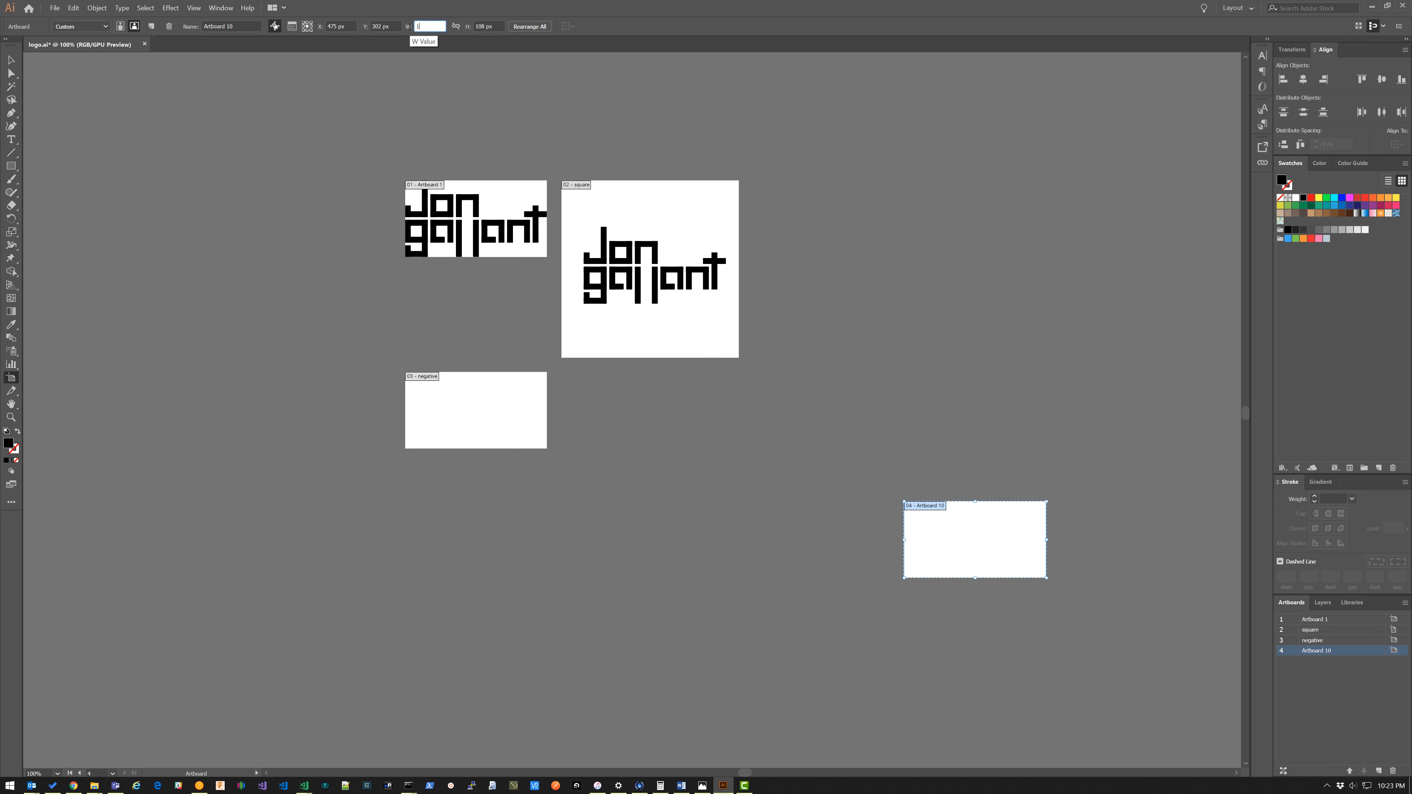
text(1024 px)
click(484, 26)
text(512)
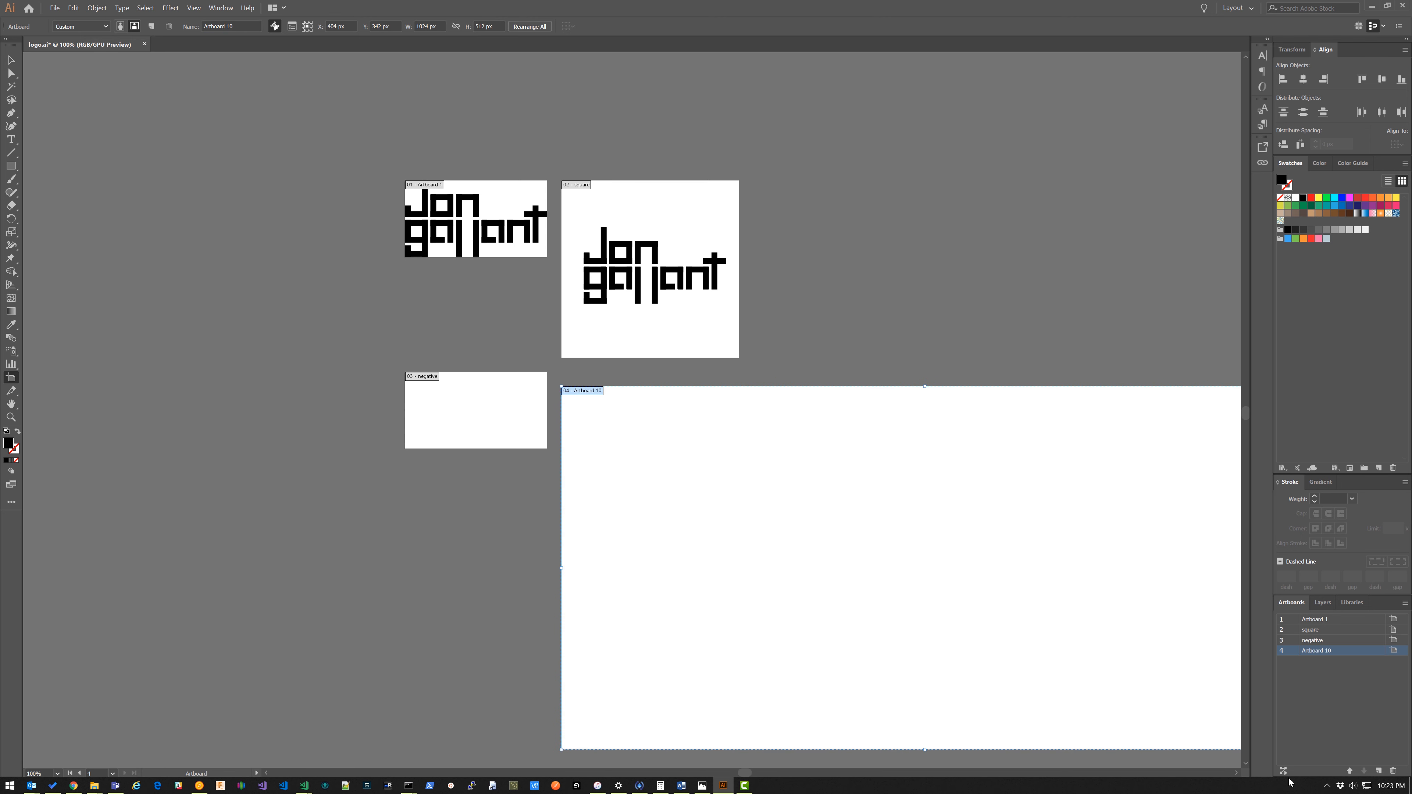
mouse_move(1286, 778)
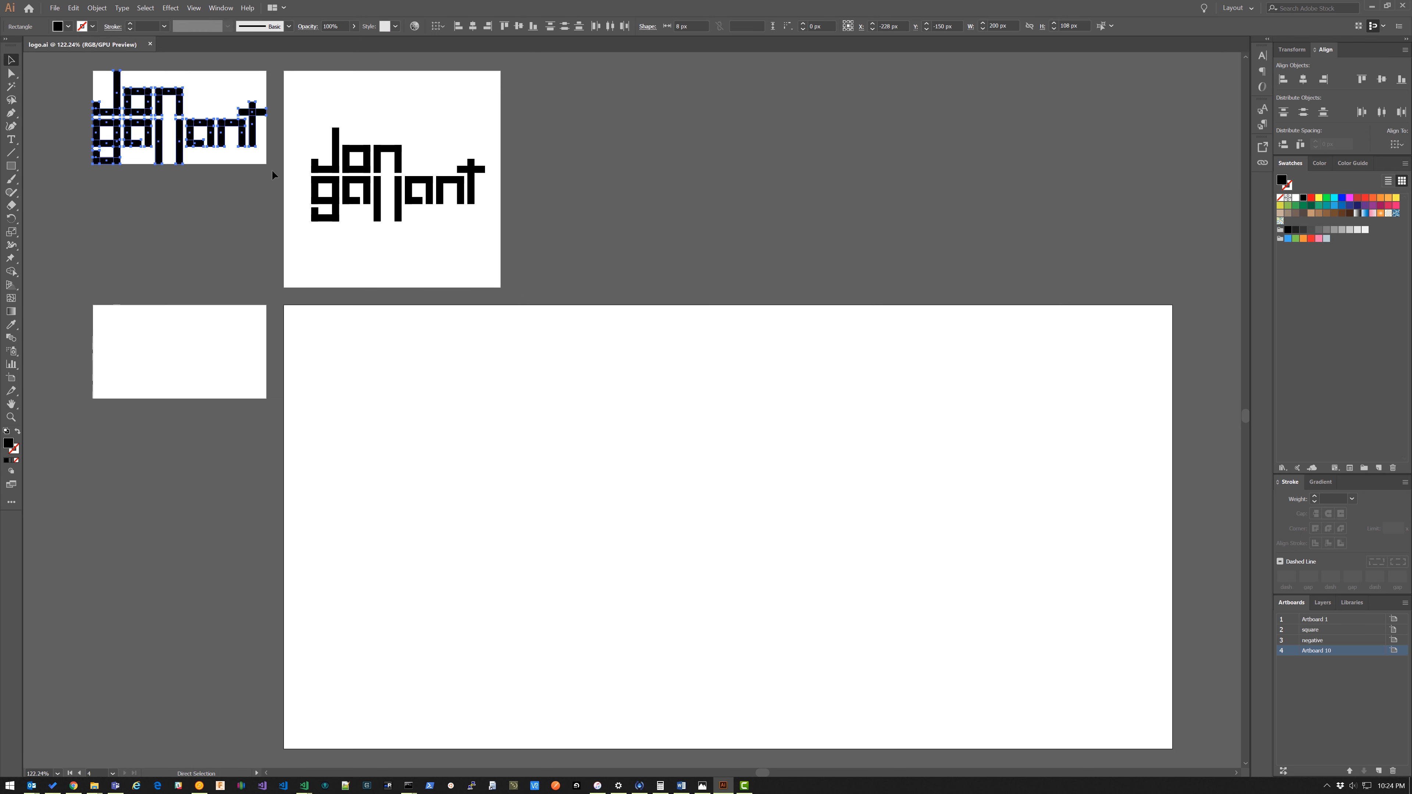
- Alt-drag a logo copy onto the new artboard, align it, and export the logo_thumb artboard as PNGs
drag(178, 117, 632, 410)
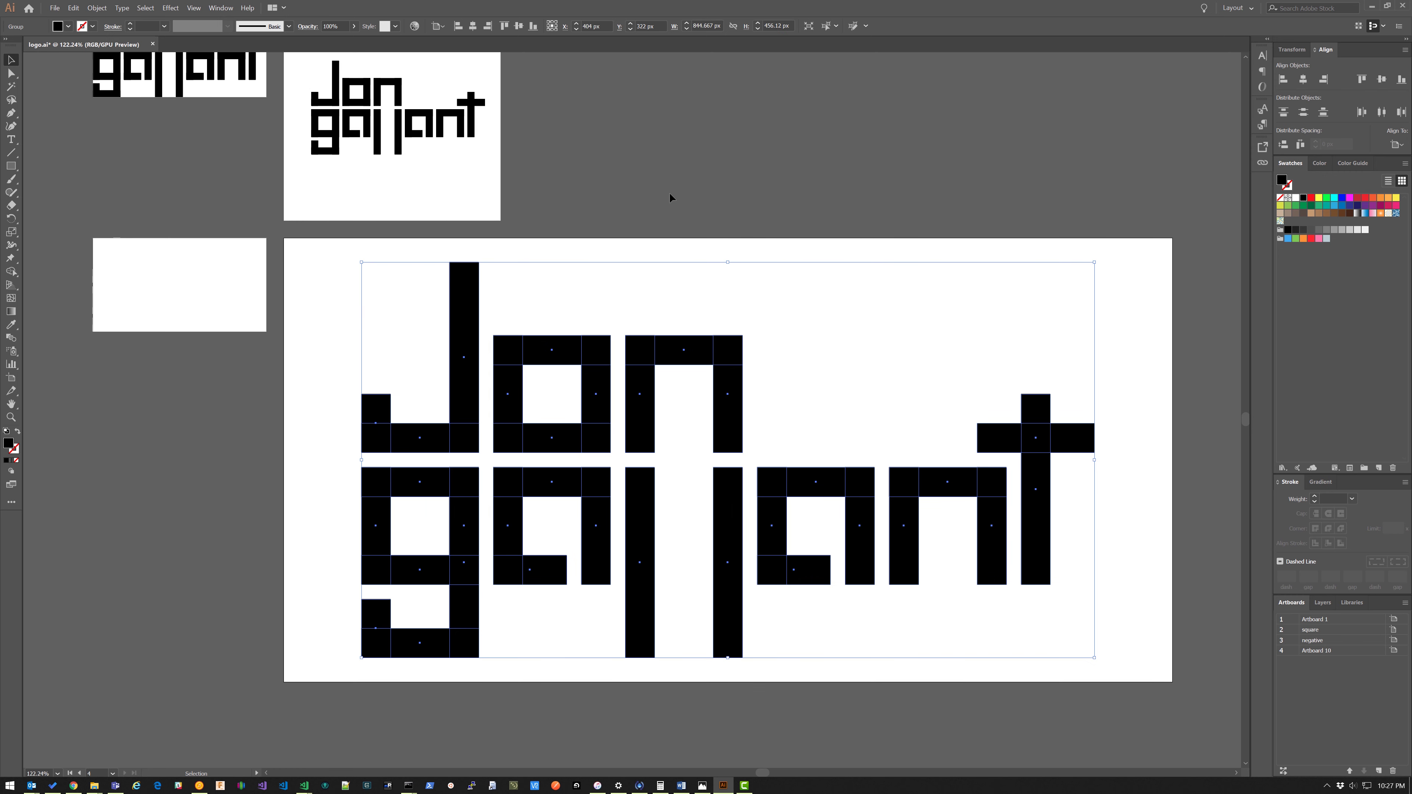
mouse_move(1053, 172)
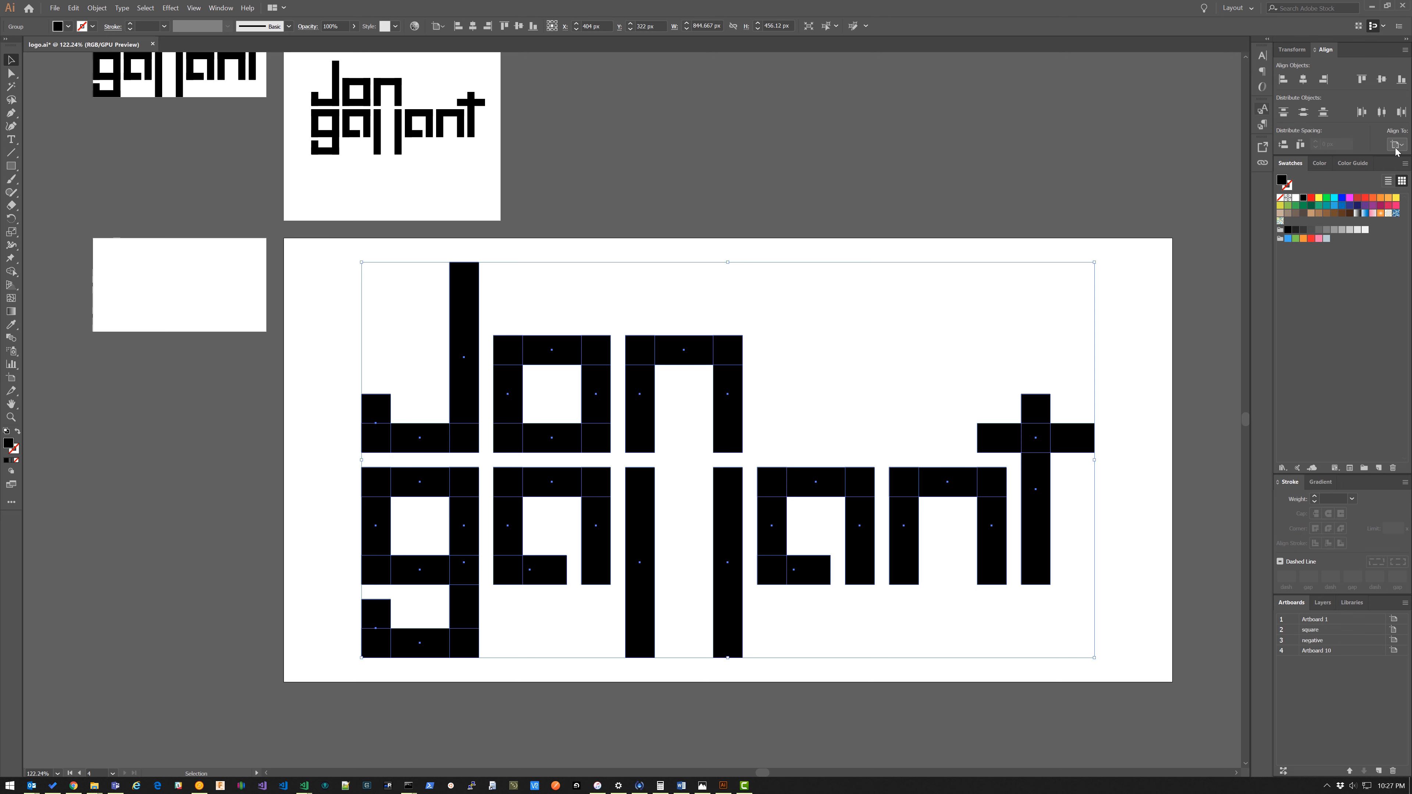
click(1397, 144)
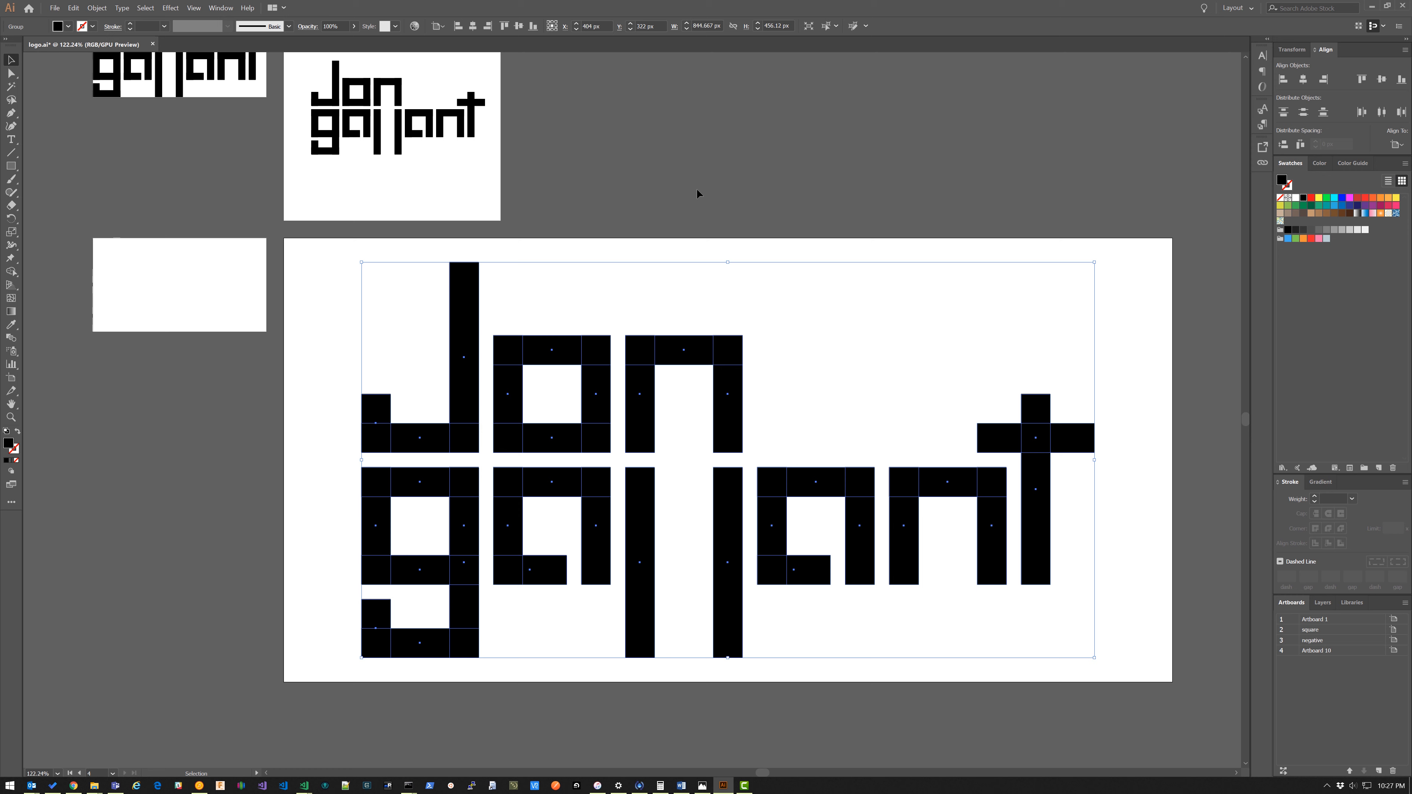
click(57, 7)
text(logo_thumb)
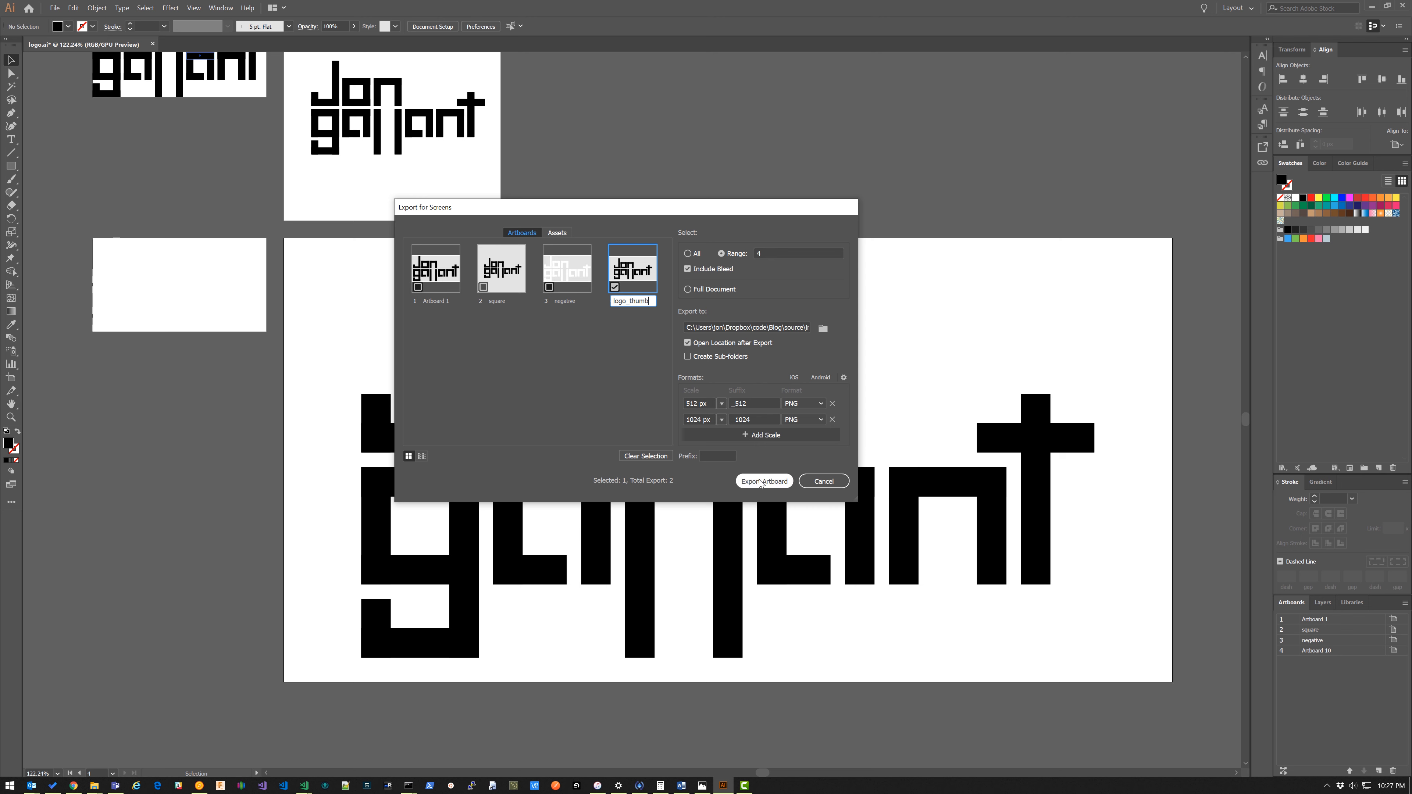
click(765, 481)
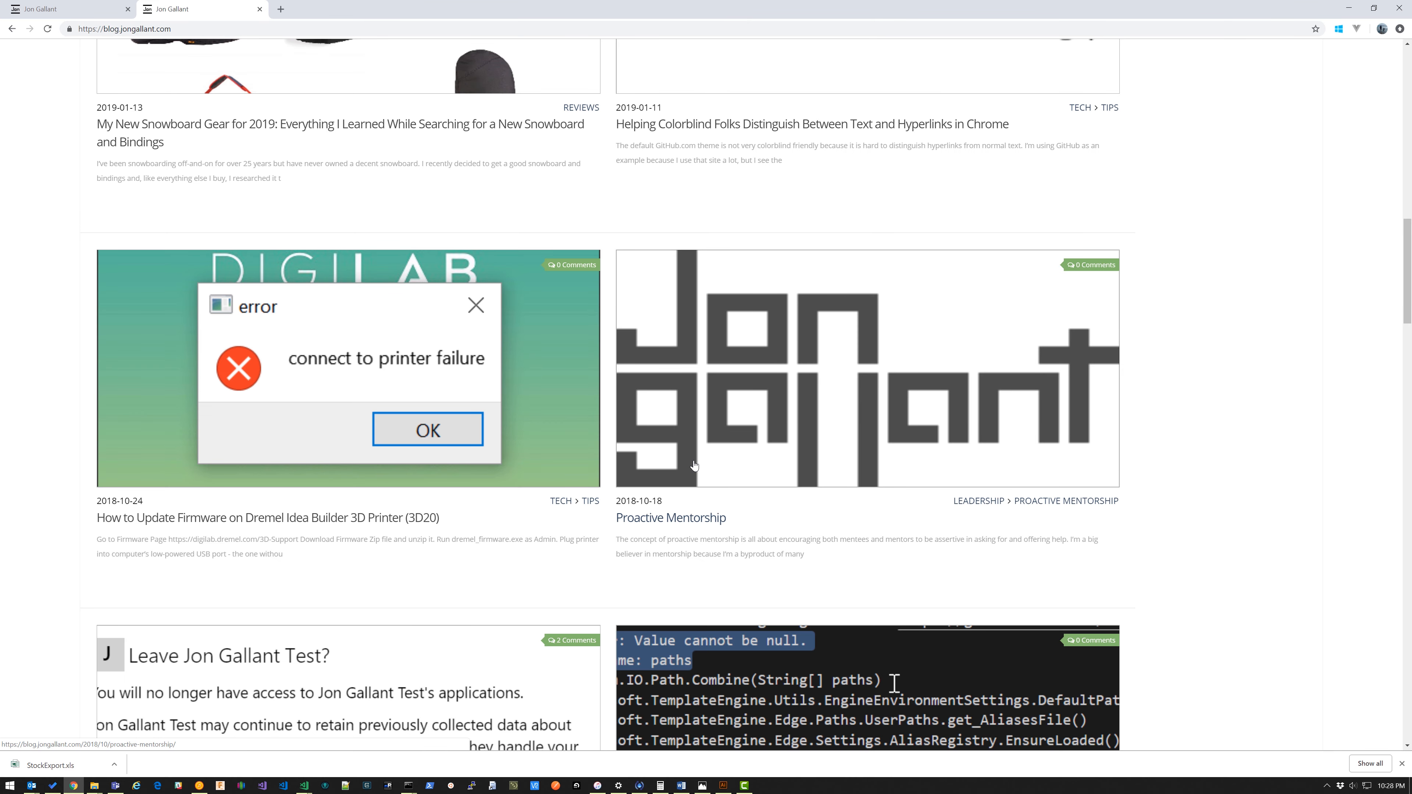
key(F12)
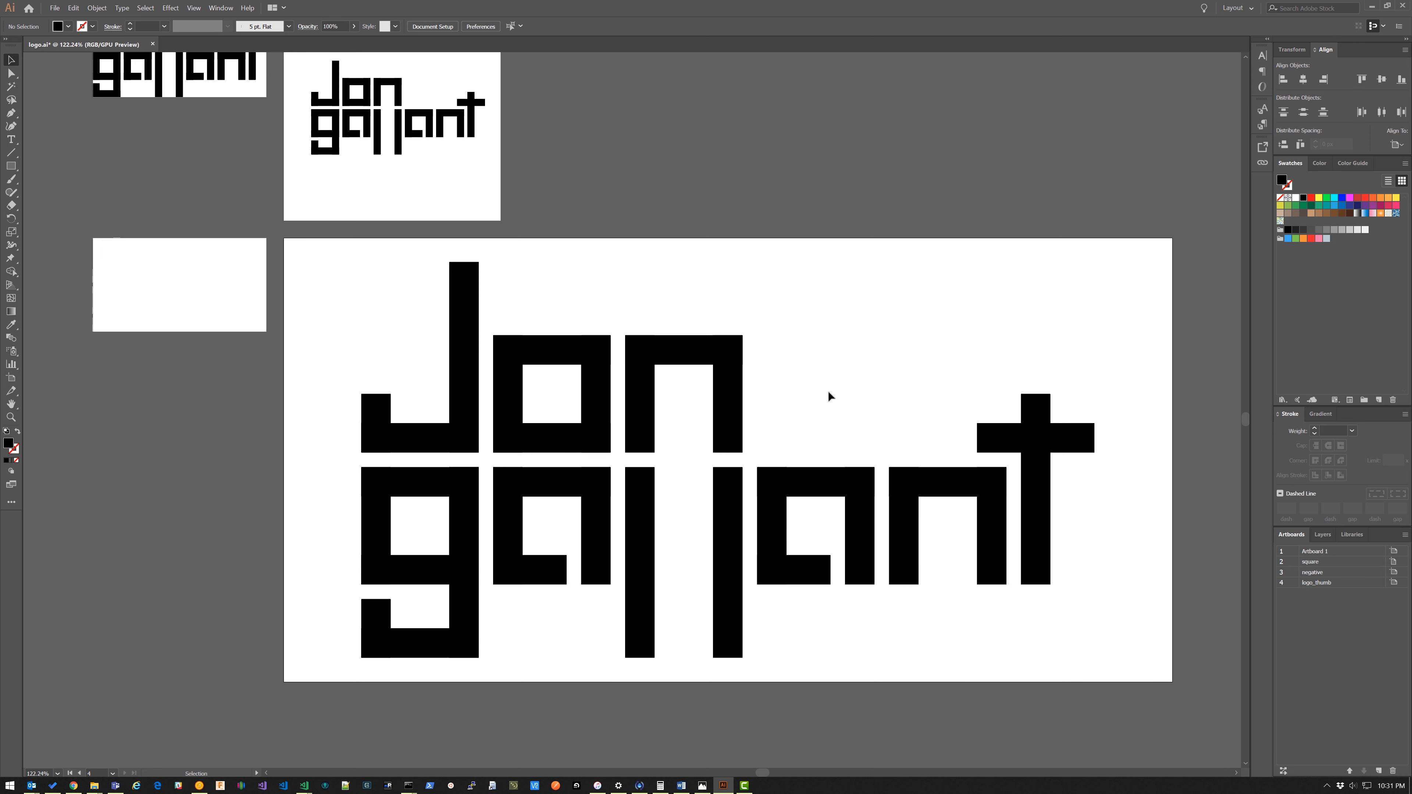
mouse_move(506, 326)
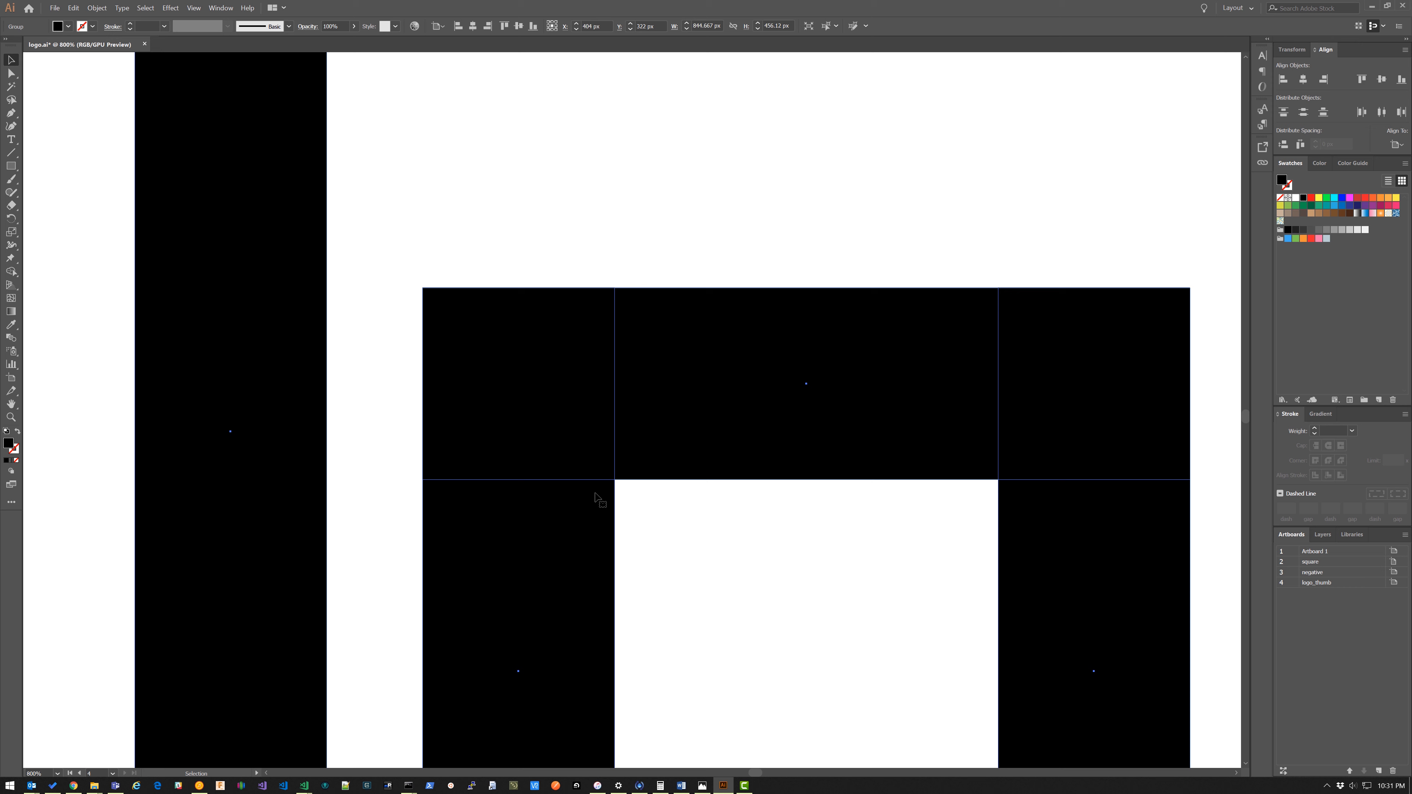
mouse_move(573, 530)
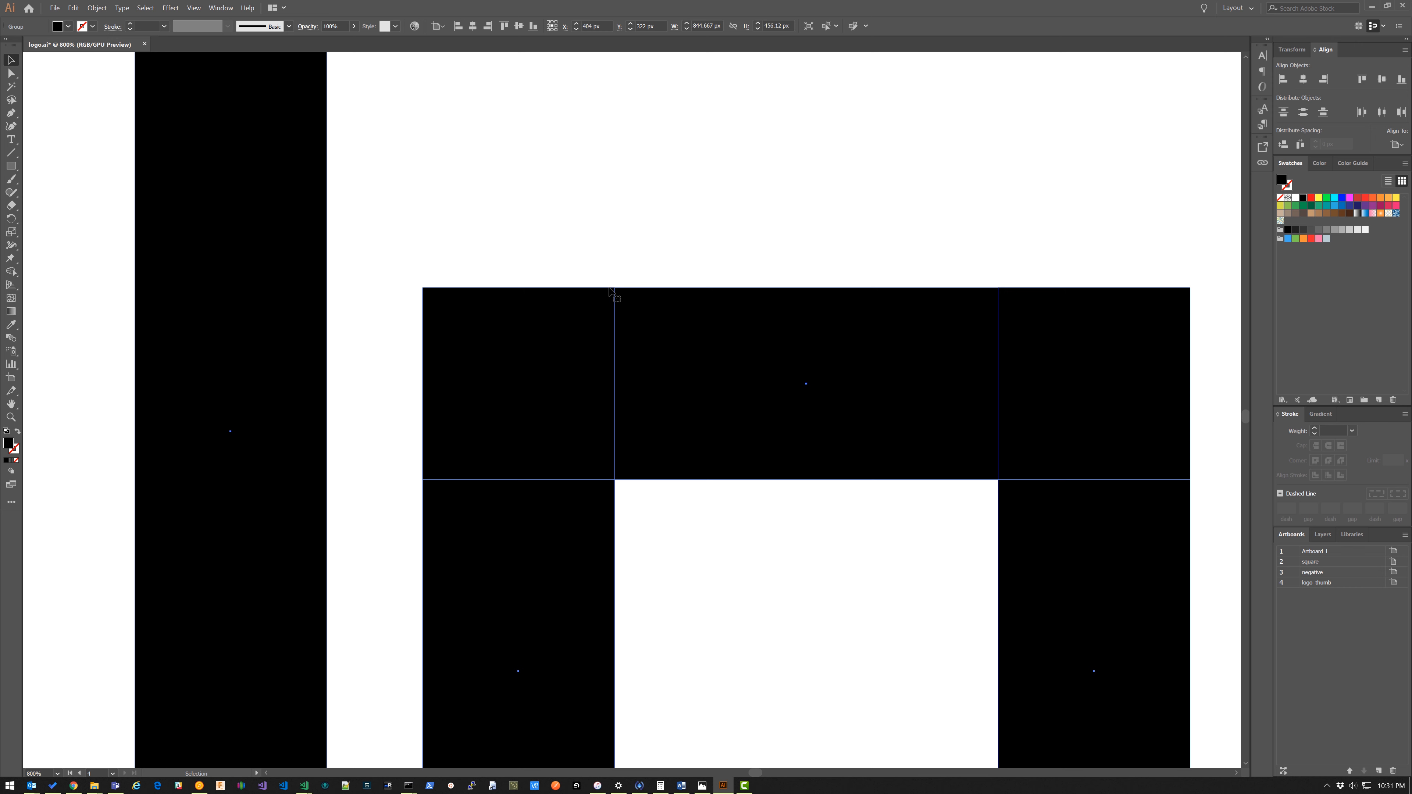
mouse_move(583, 248)
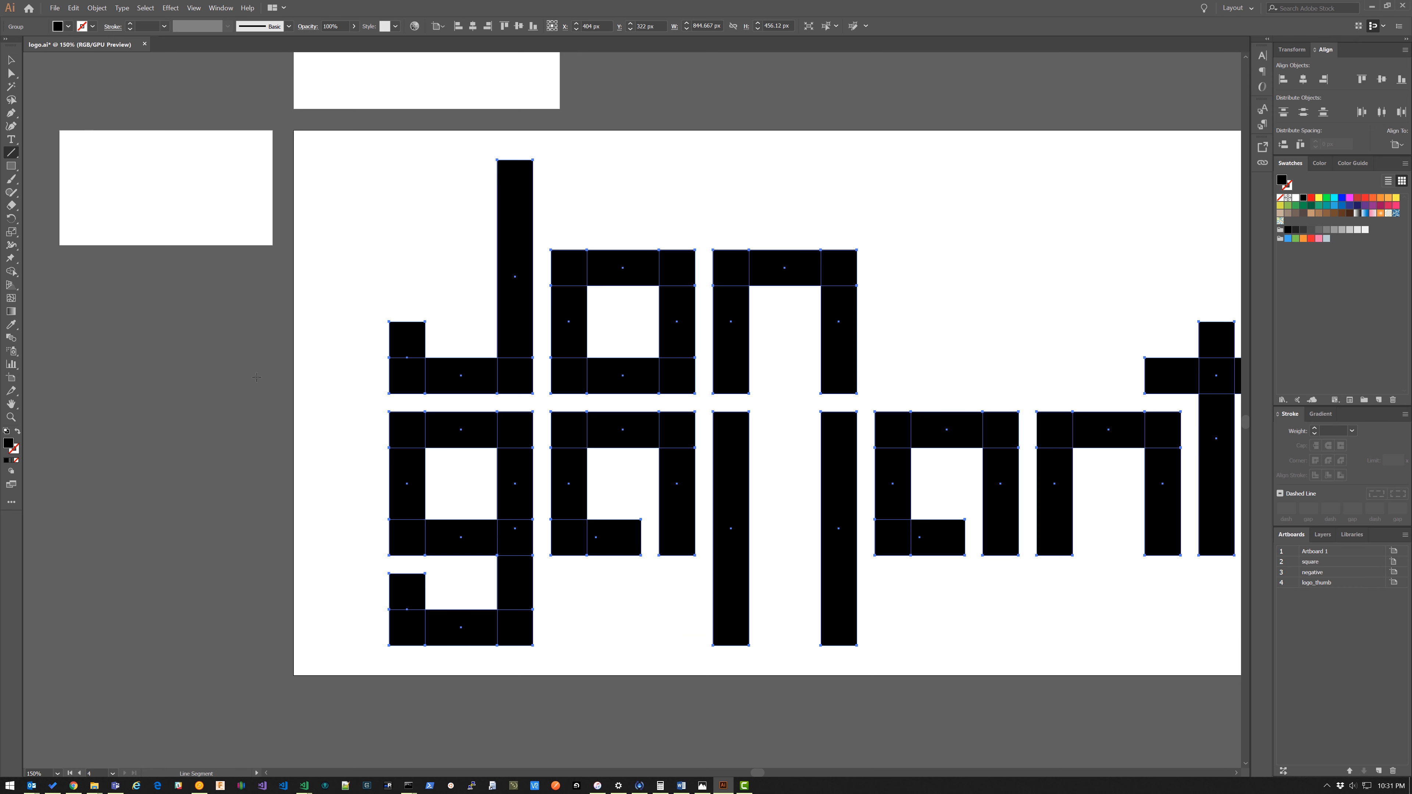
click(163, 26)
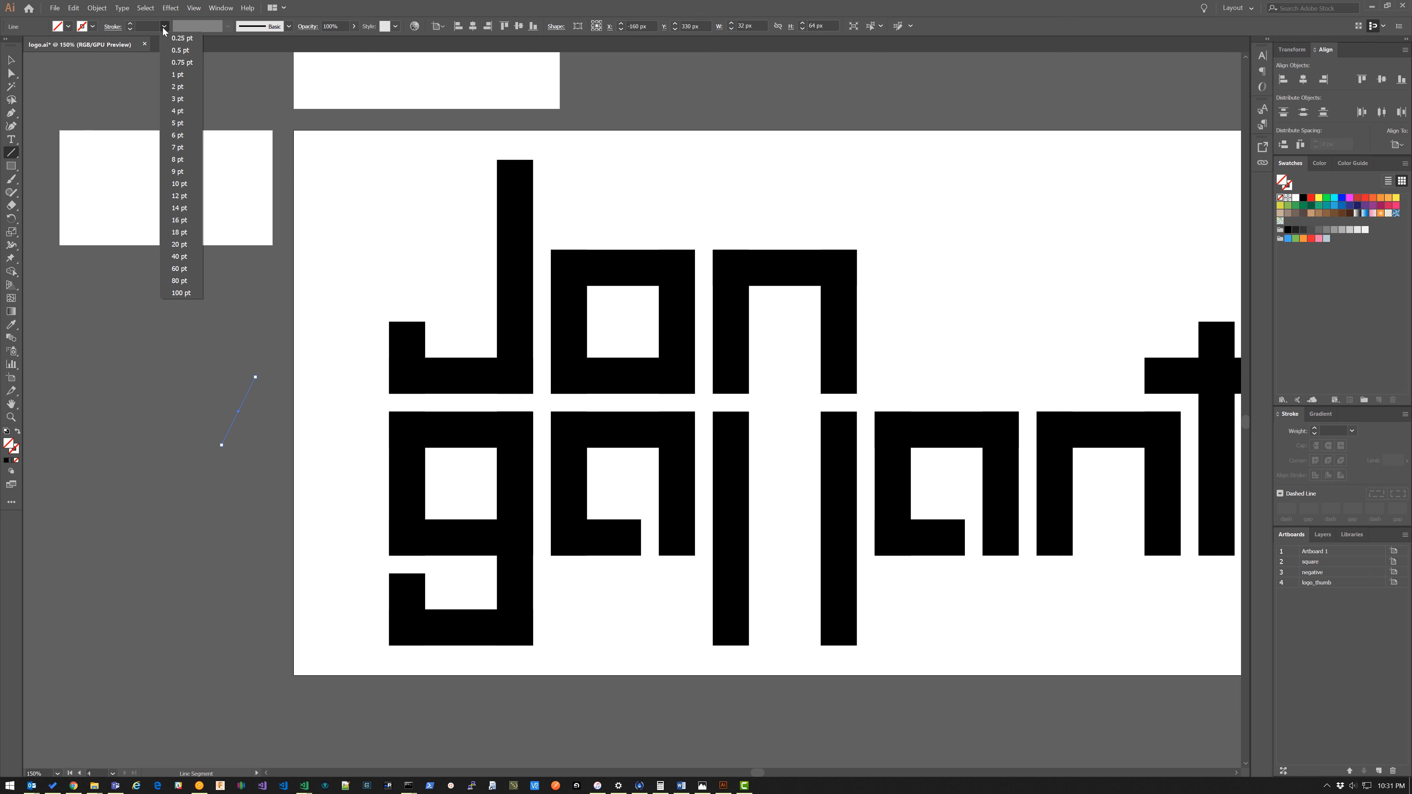
mouse_move(323, 4)
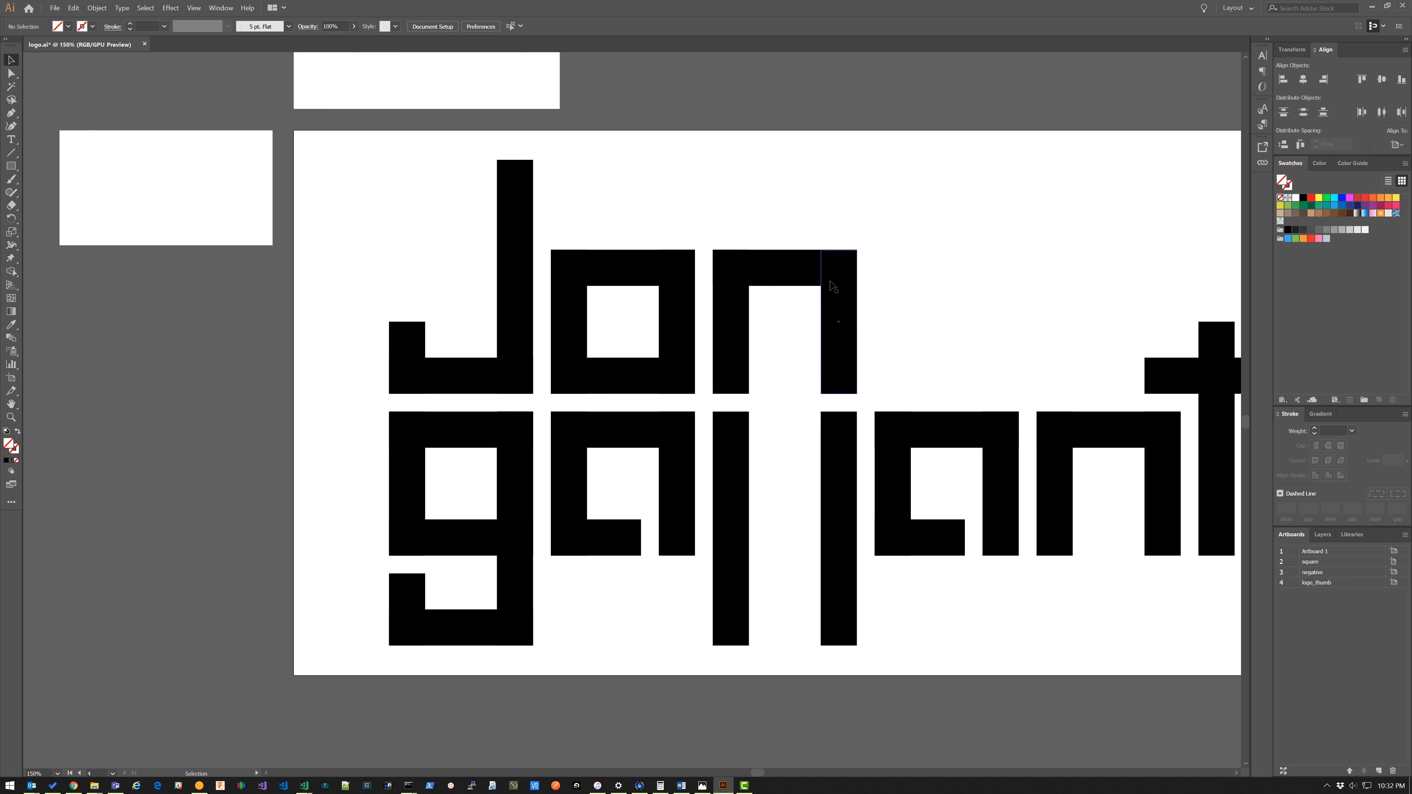
- Select the whole logo artwork on the canvas after the stray line is removed
right_click(831, 287)
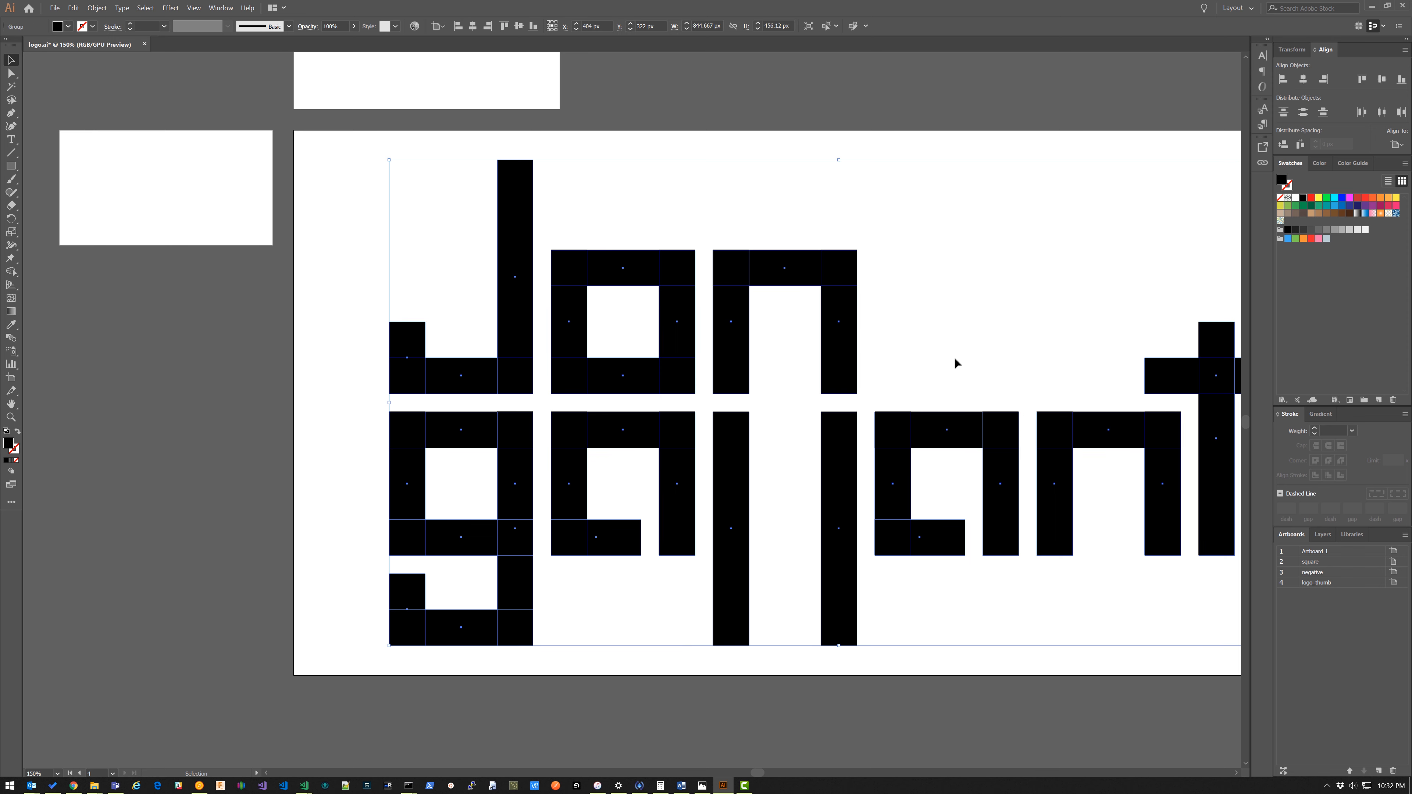
- Ungroup the logo via Object > Ungroup and make the second 'a' pieces pixel perfect
click(57, 7)
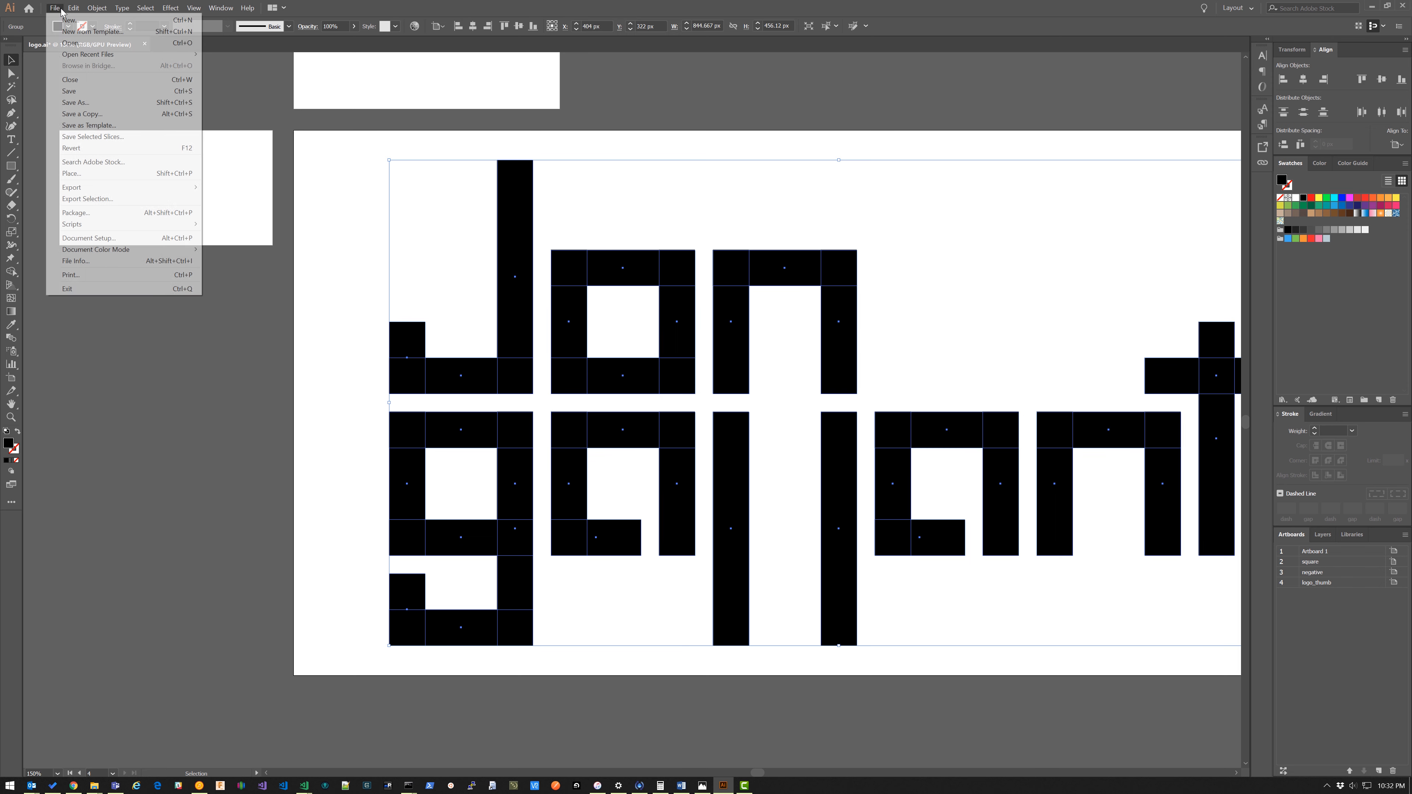
click(97, 8)
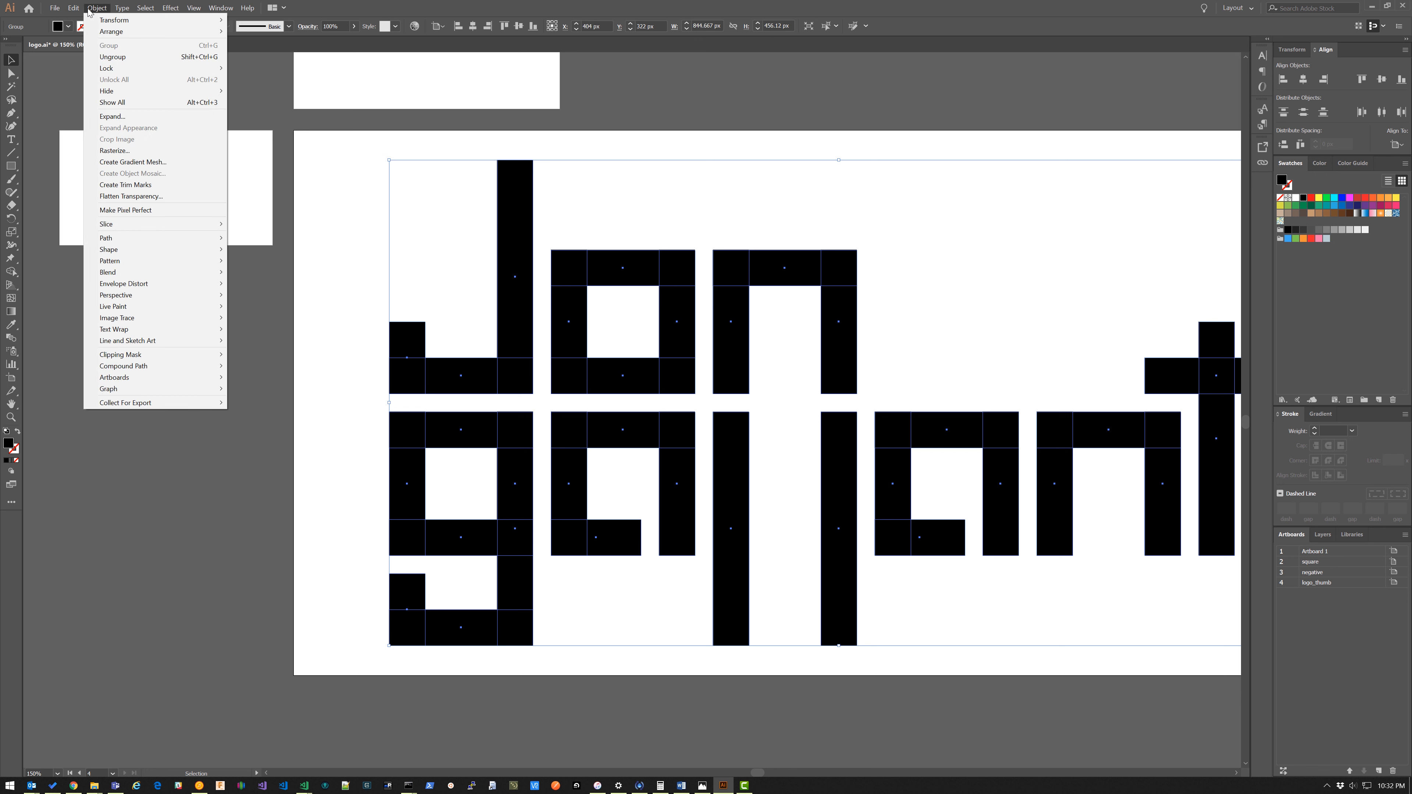
mouse_move(109, 57)
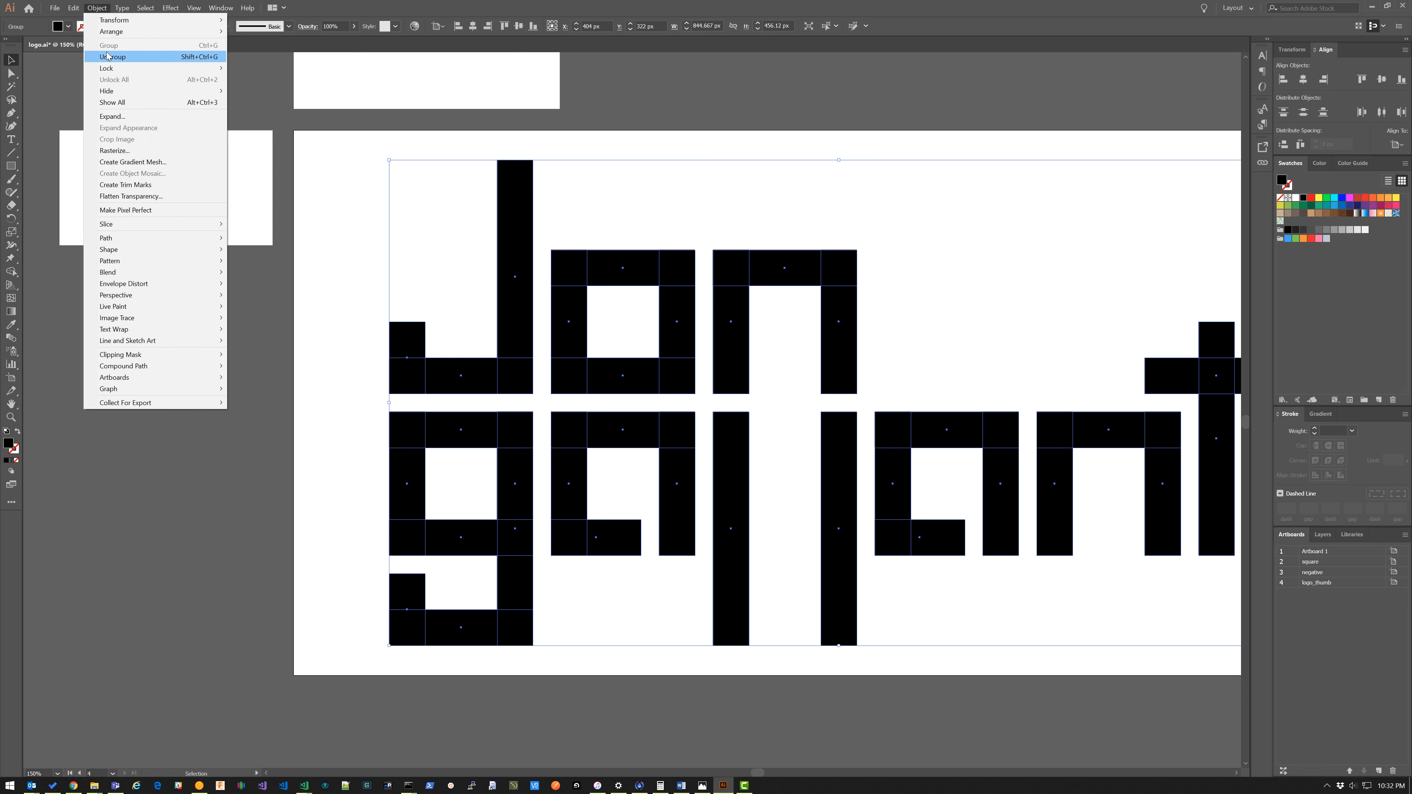
click(111, 57)
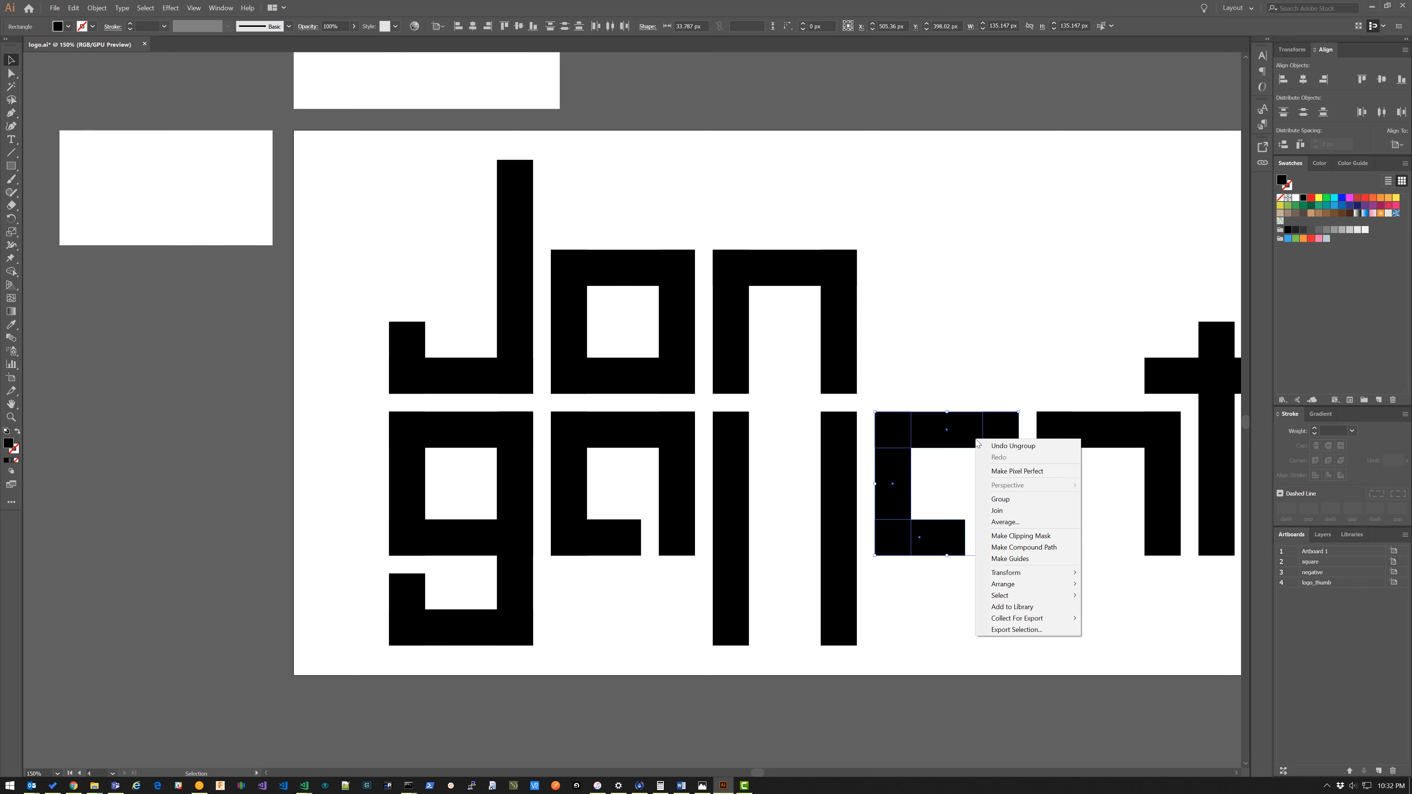
mouse_move(992, 472)
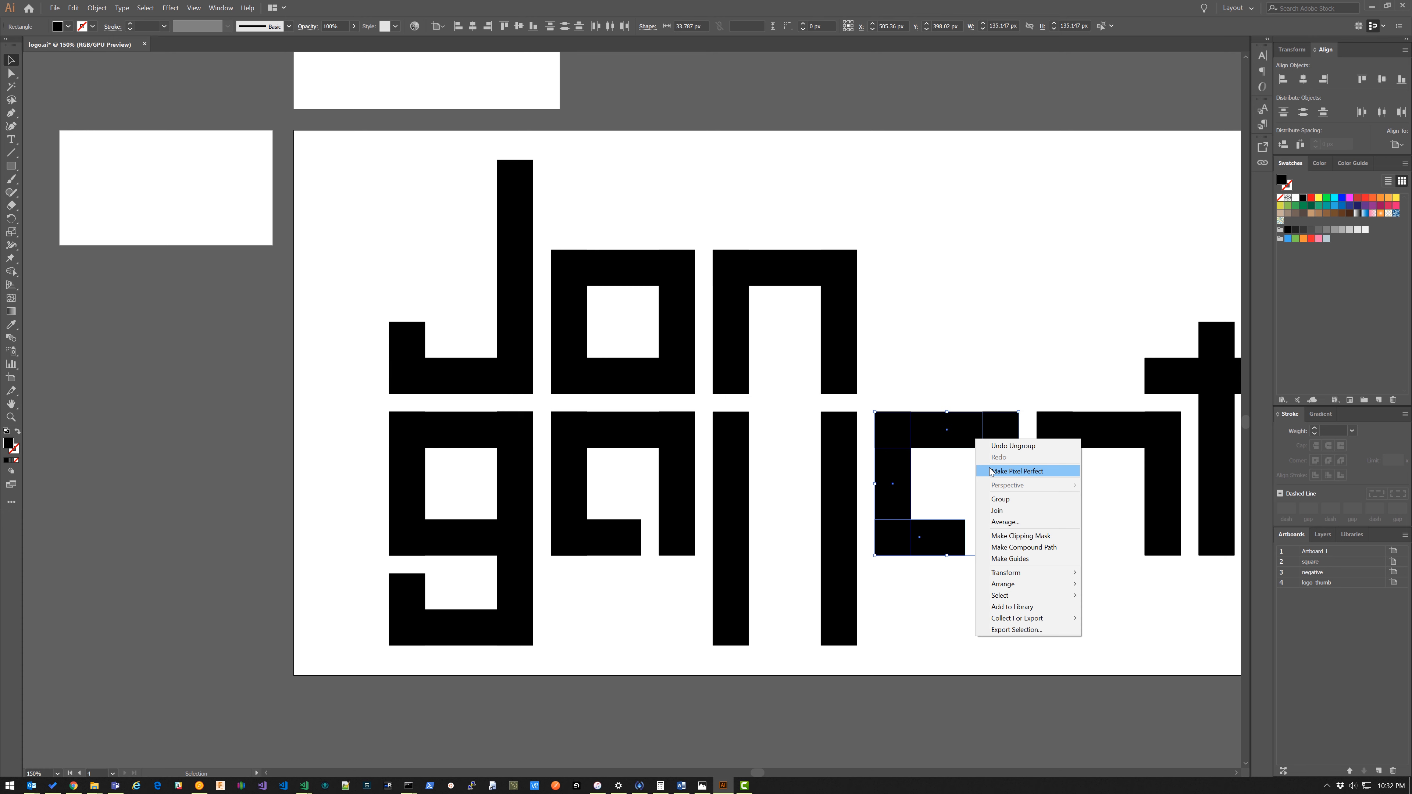
click(1018, 471)
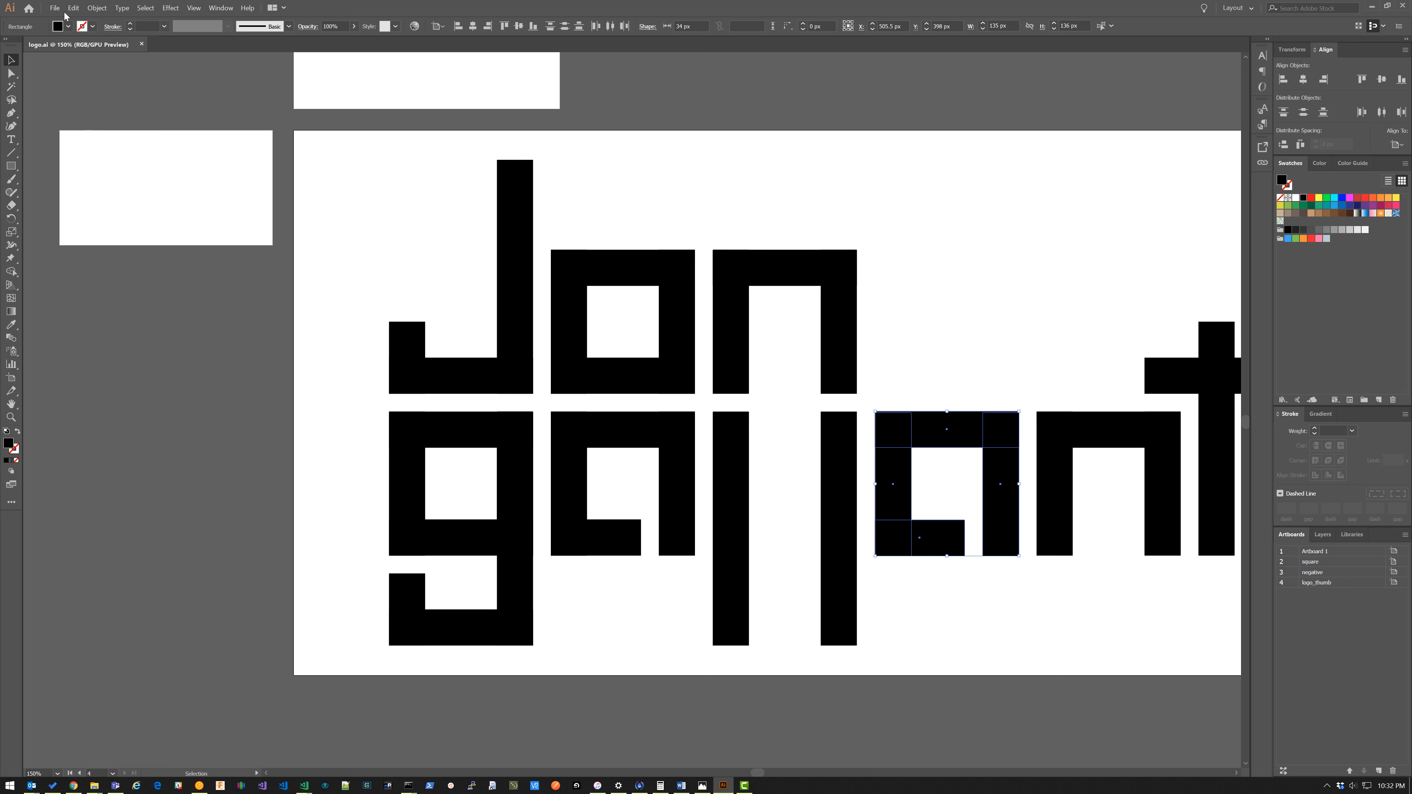
- Export the logo_thumb artboard as 512 px and 1024 px PNGs via Export for Screens
click(54, 8)
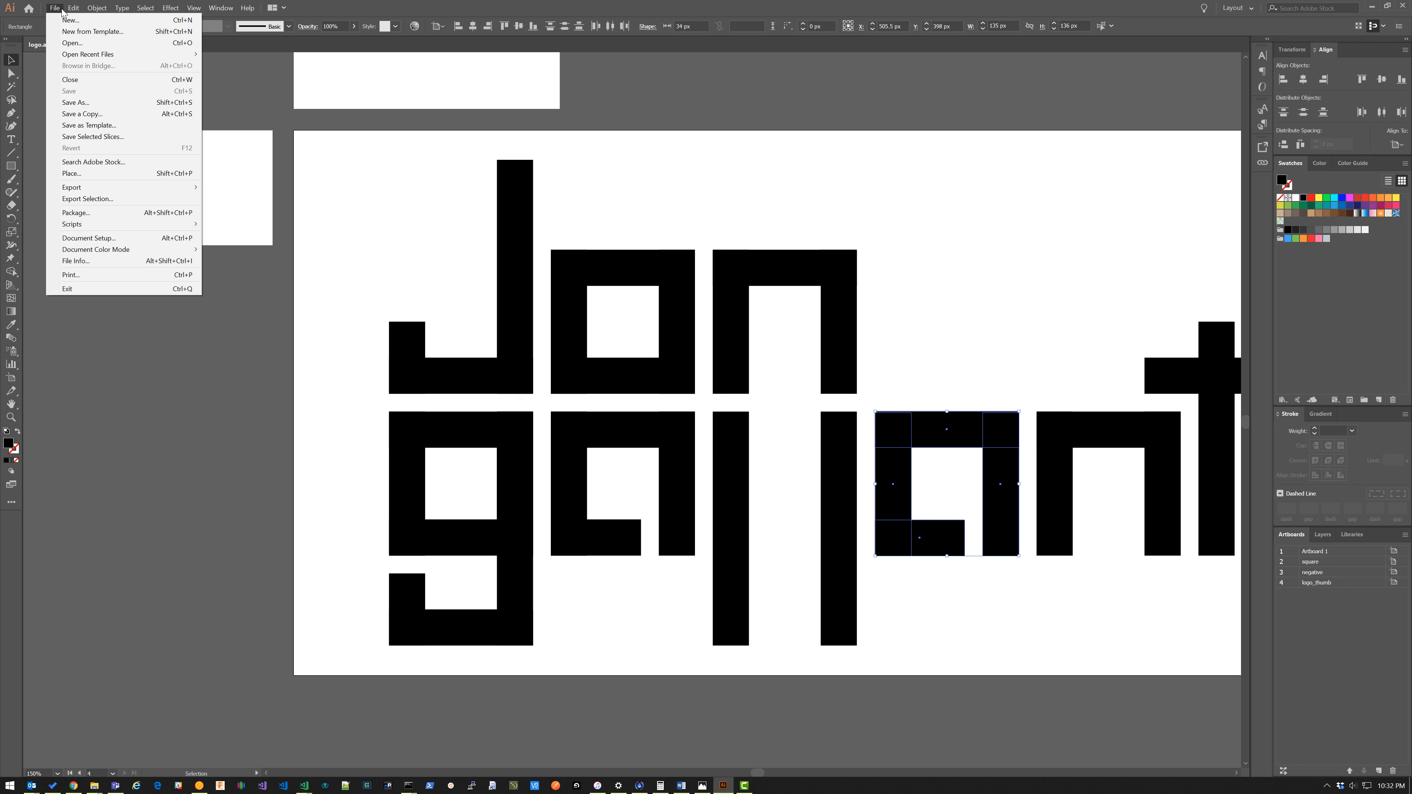
mouse_move(136, 217)
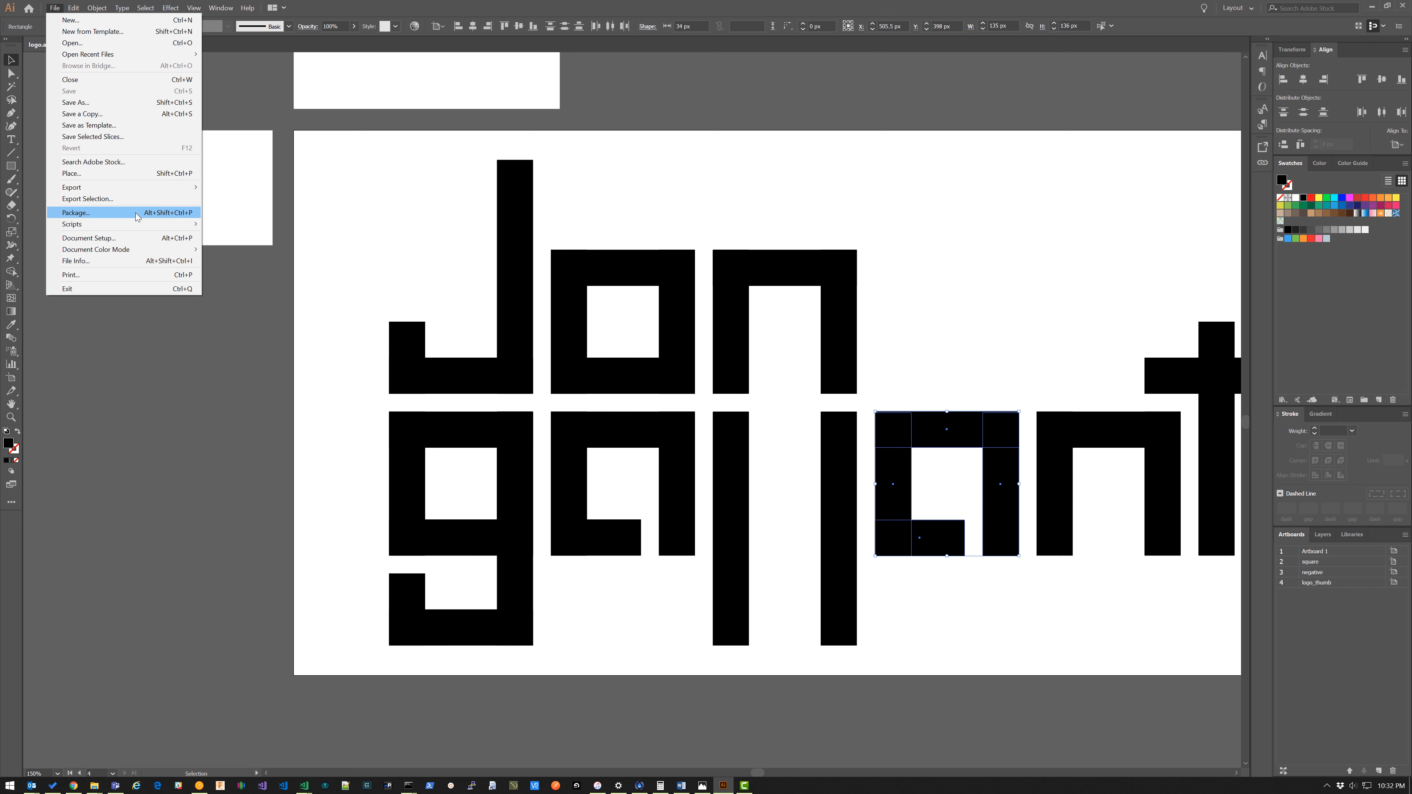
mouse_move(72, 187)
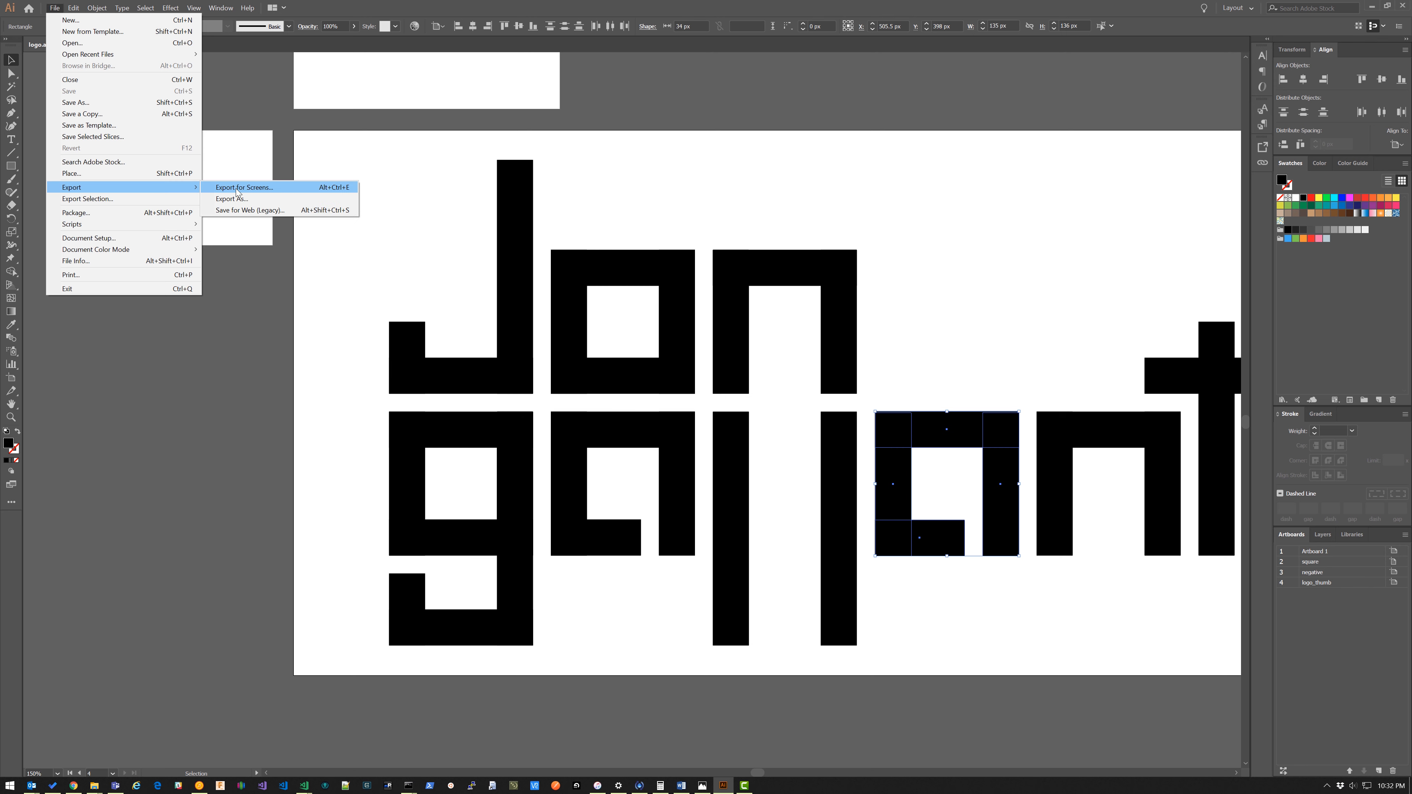
click(244, 188)
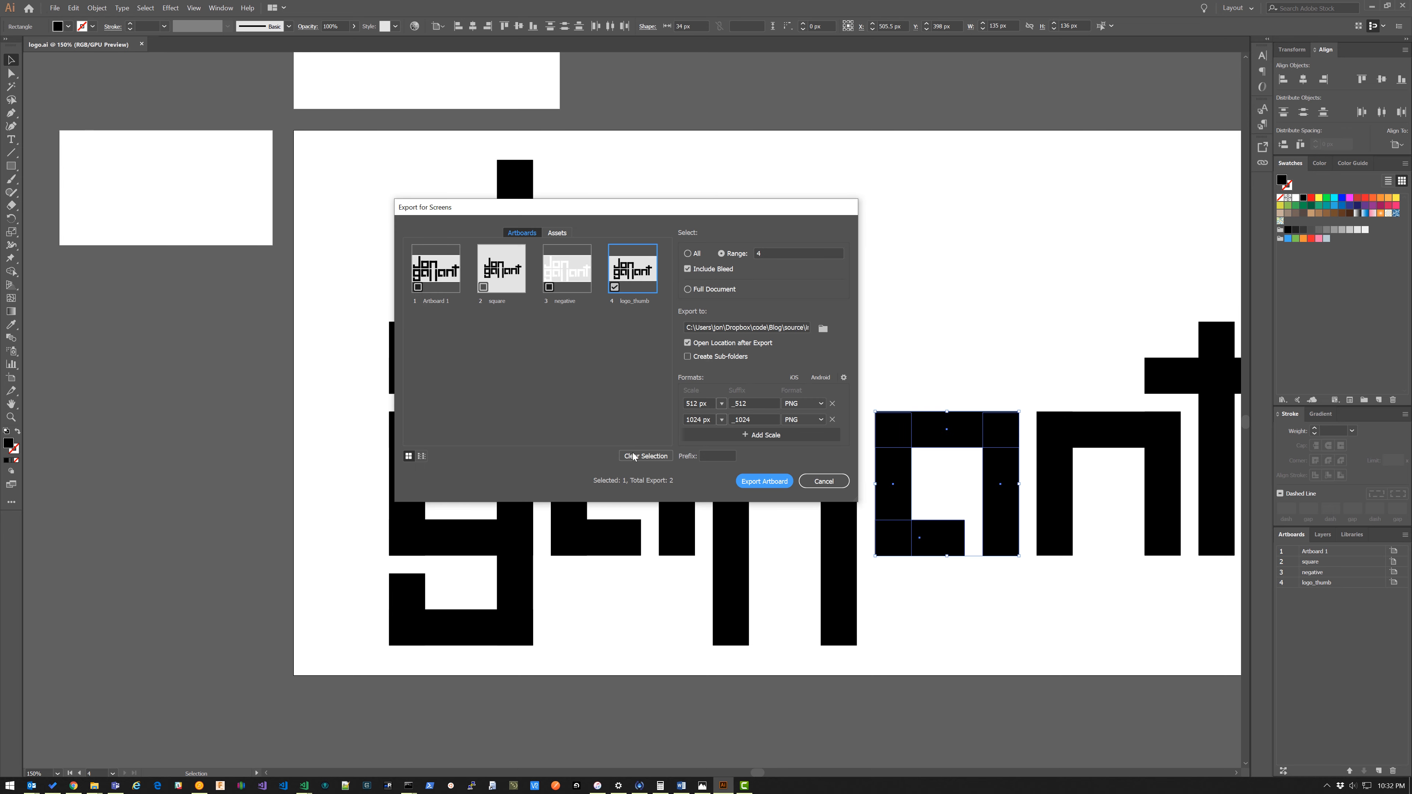
click(765, 481)
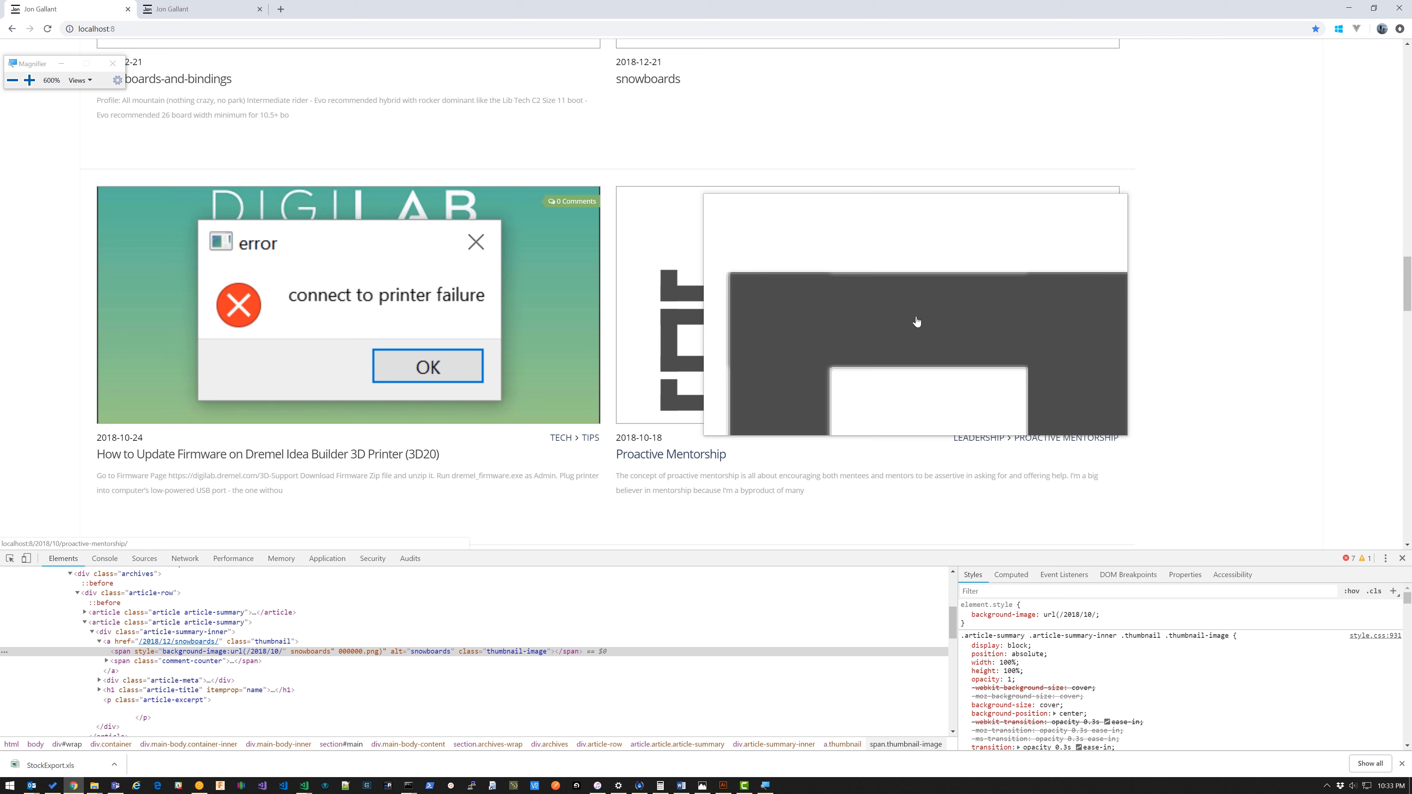
mouse_move(1036, 281)
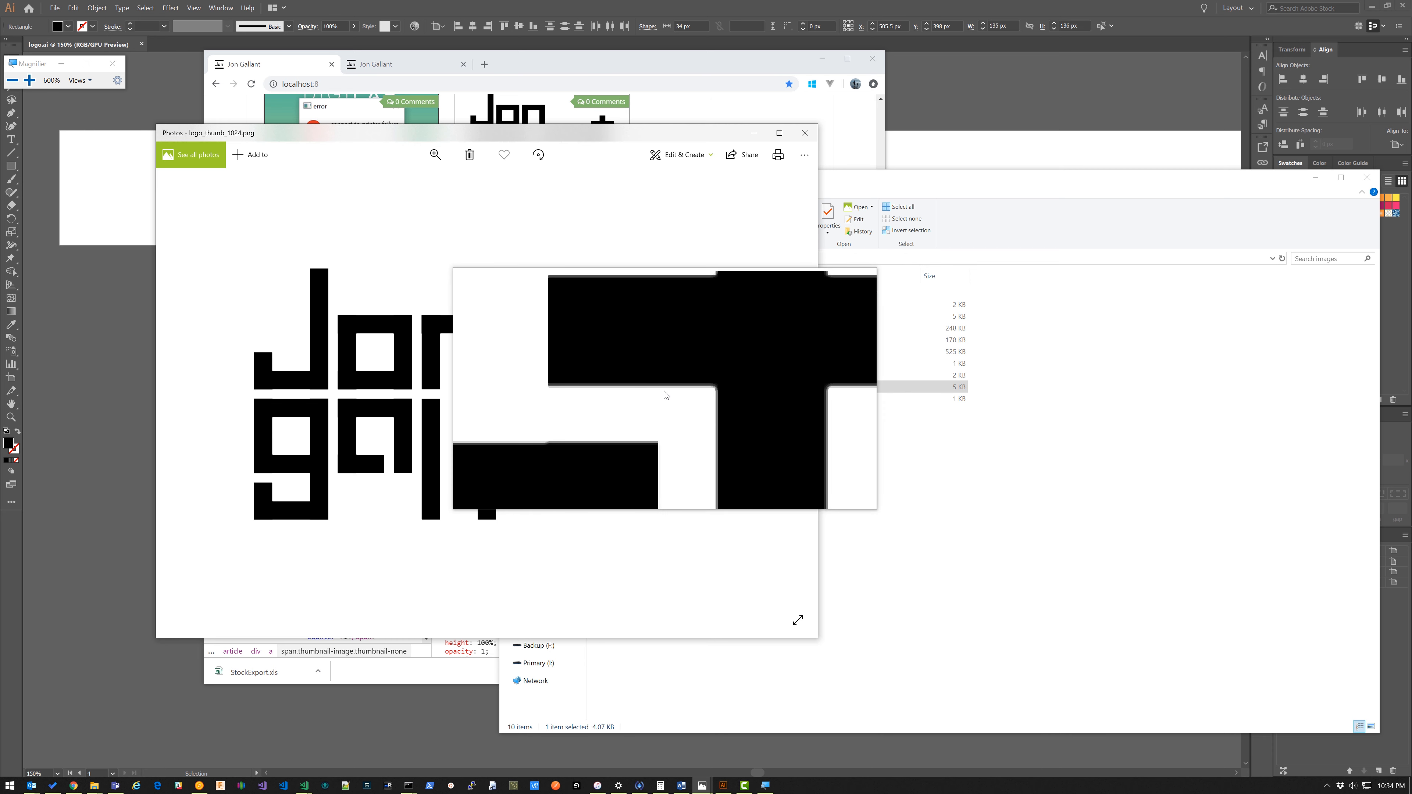
mouse_move(649, 397)
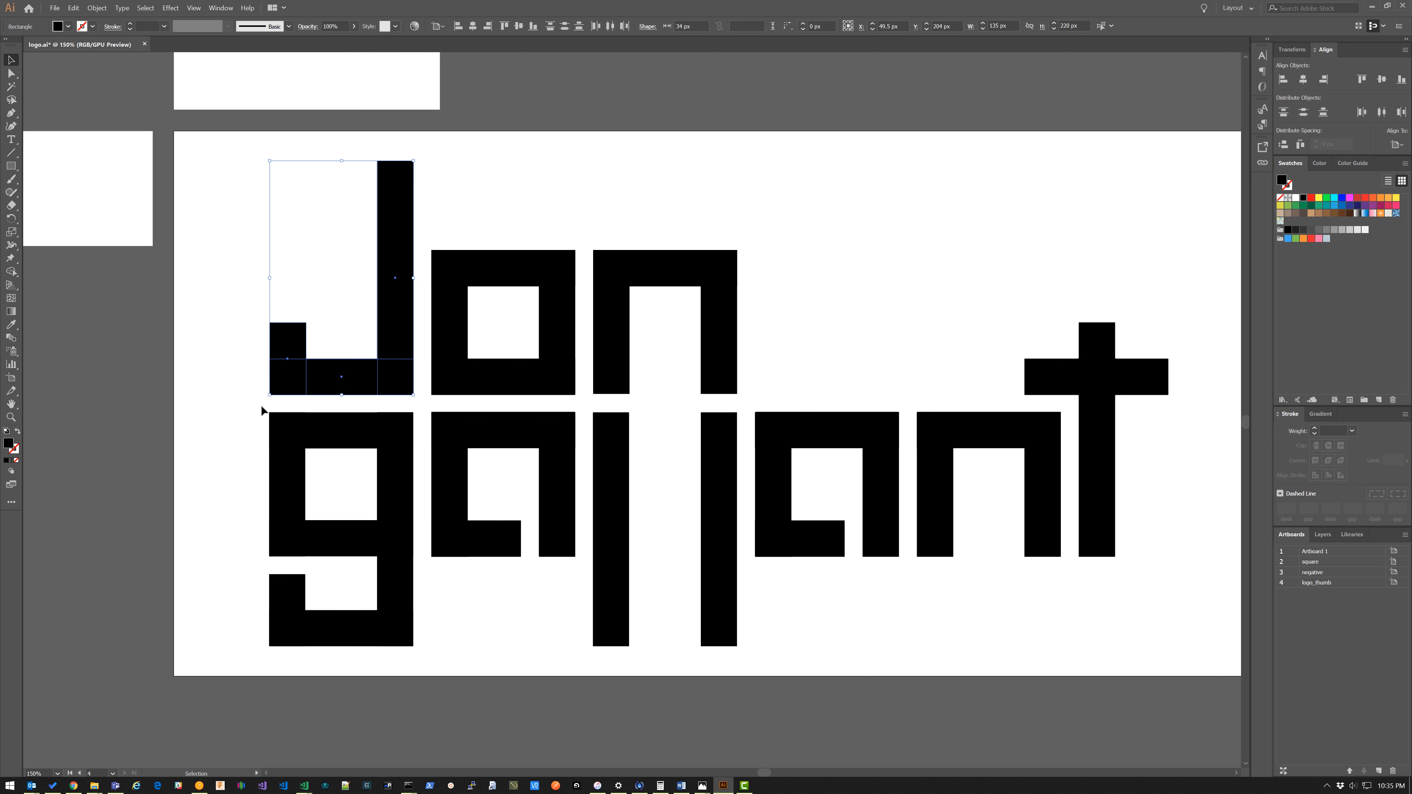
- Make the second 'l' bar of gallant pixel perfect from its context menu
right_click(719, 505)
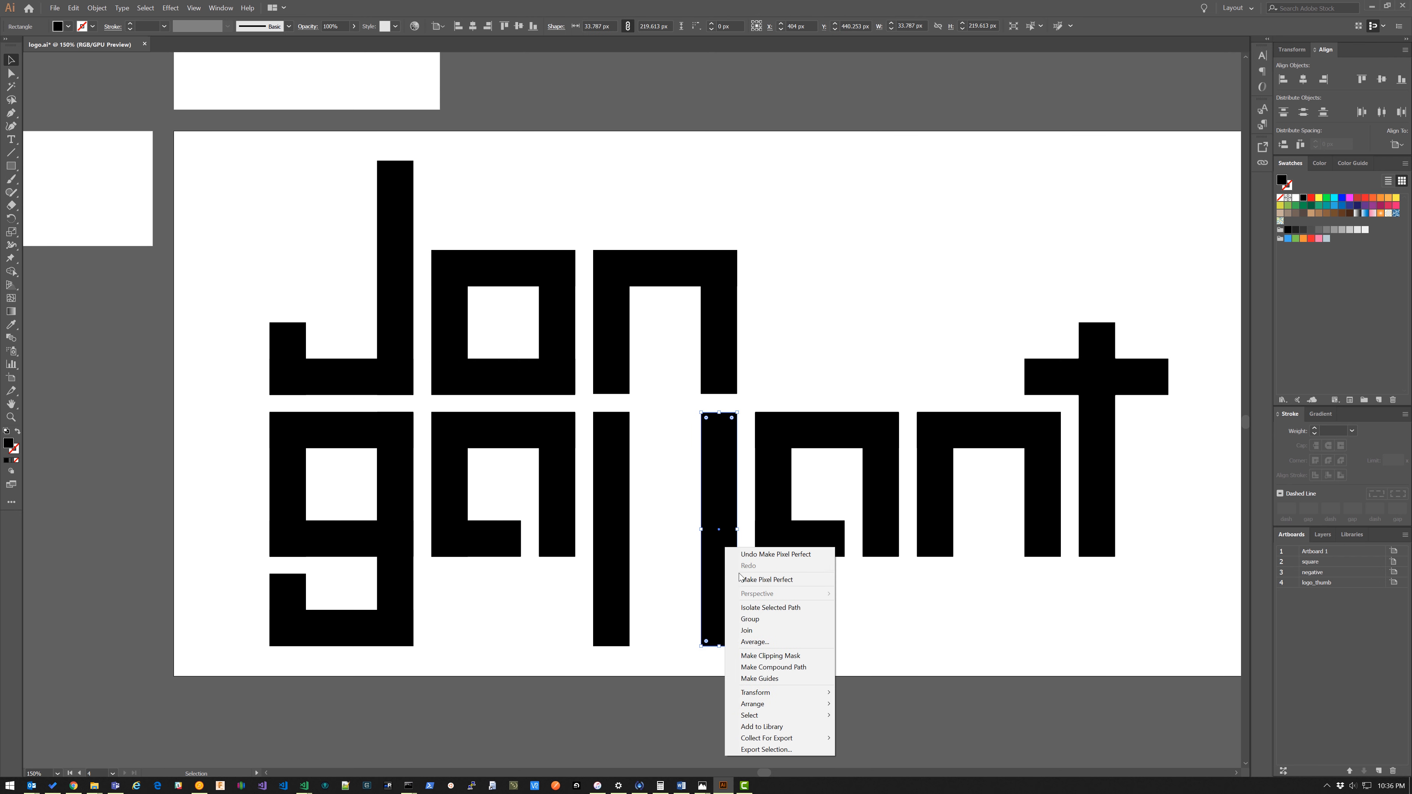
click(778, 324)
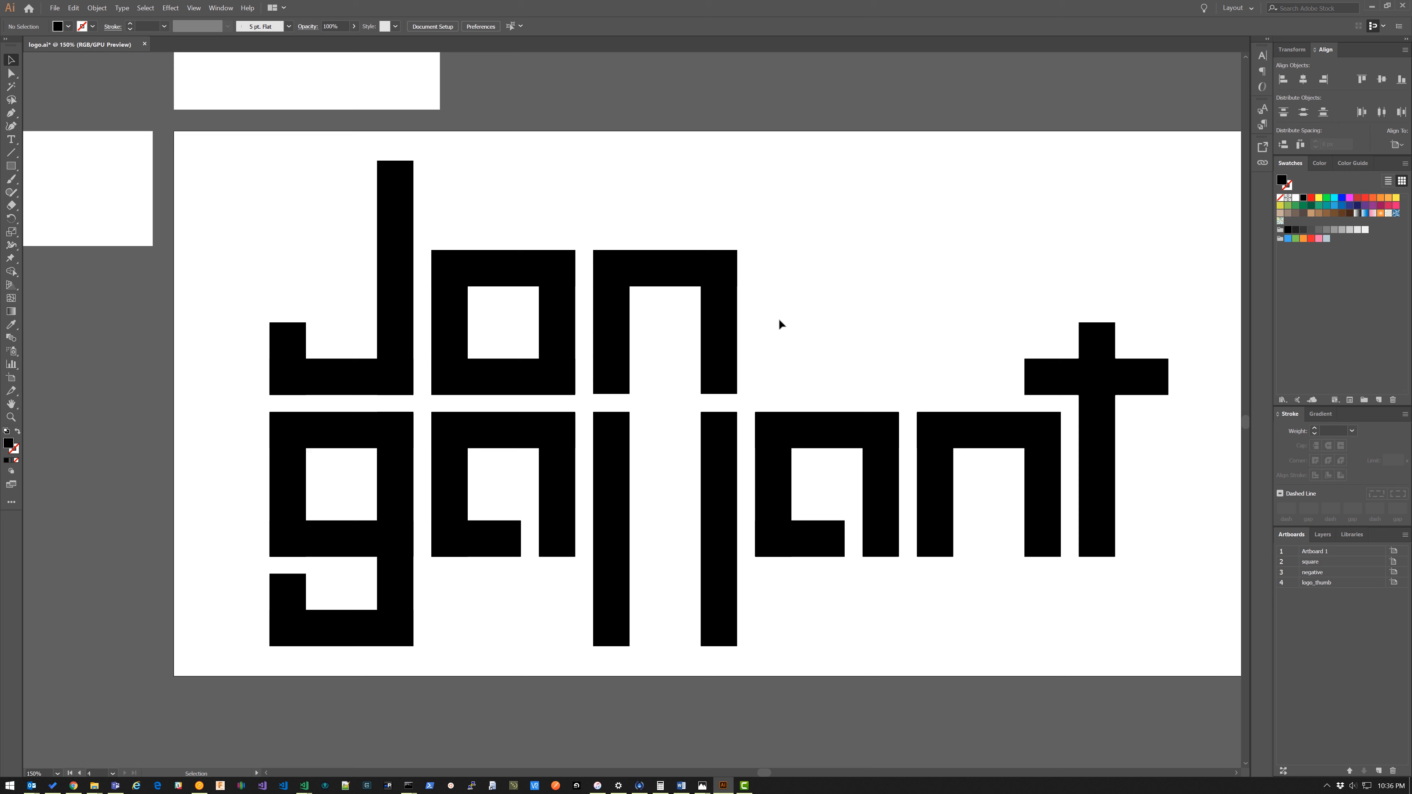
mouse_move(276, 125)
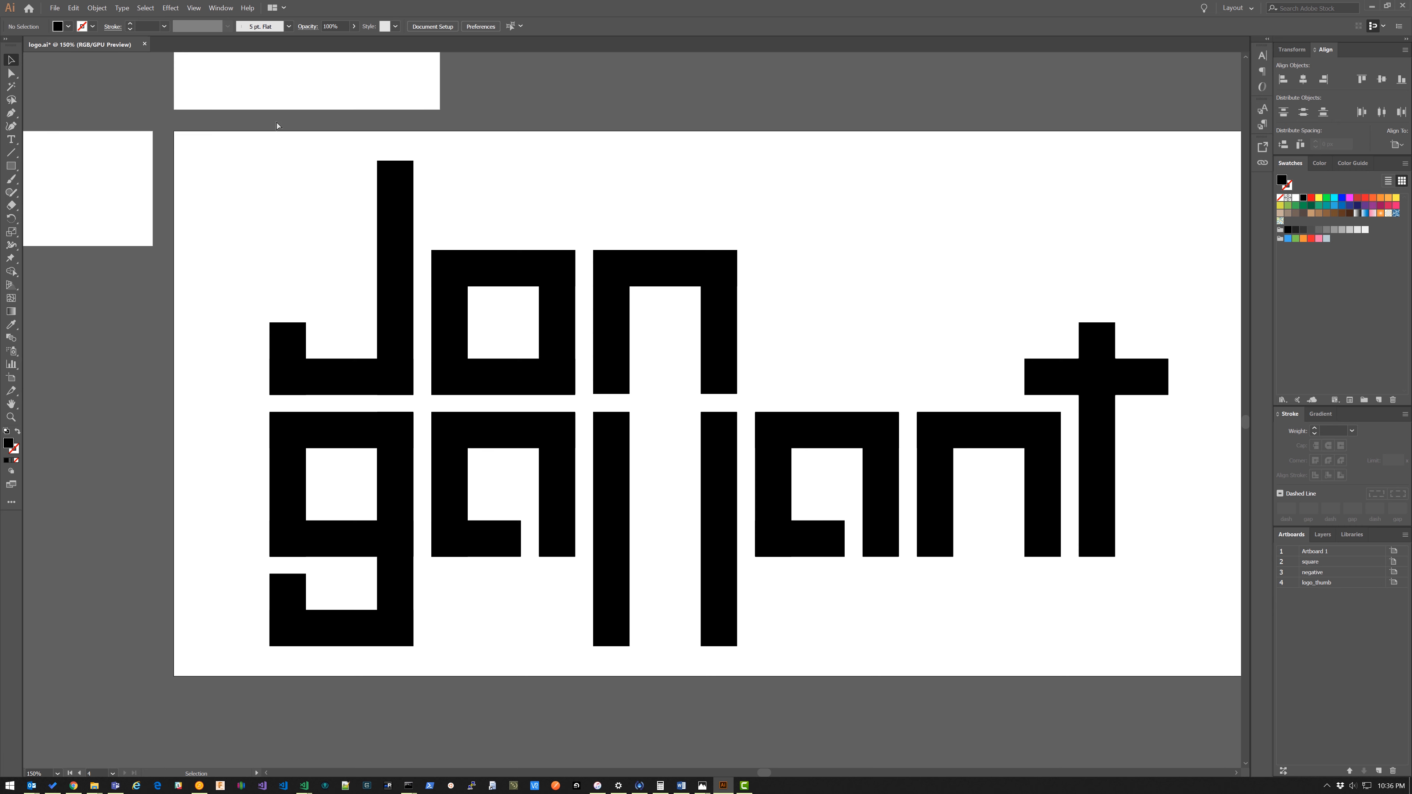
click(56, 8)
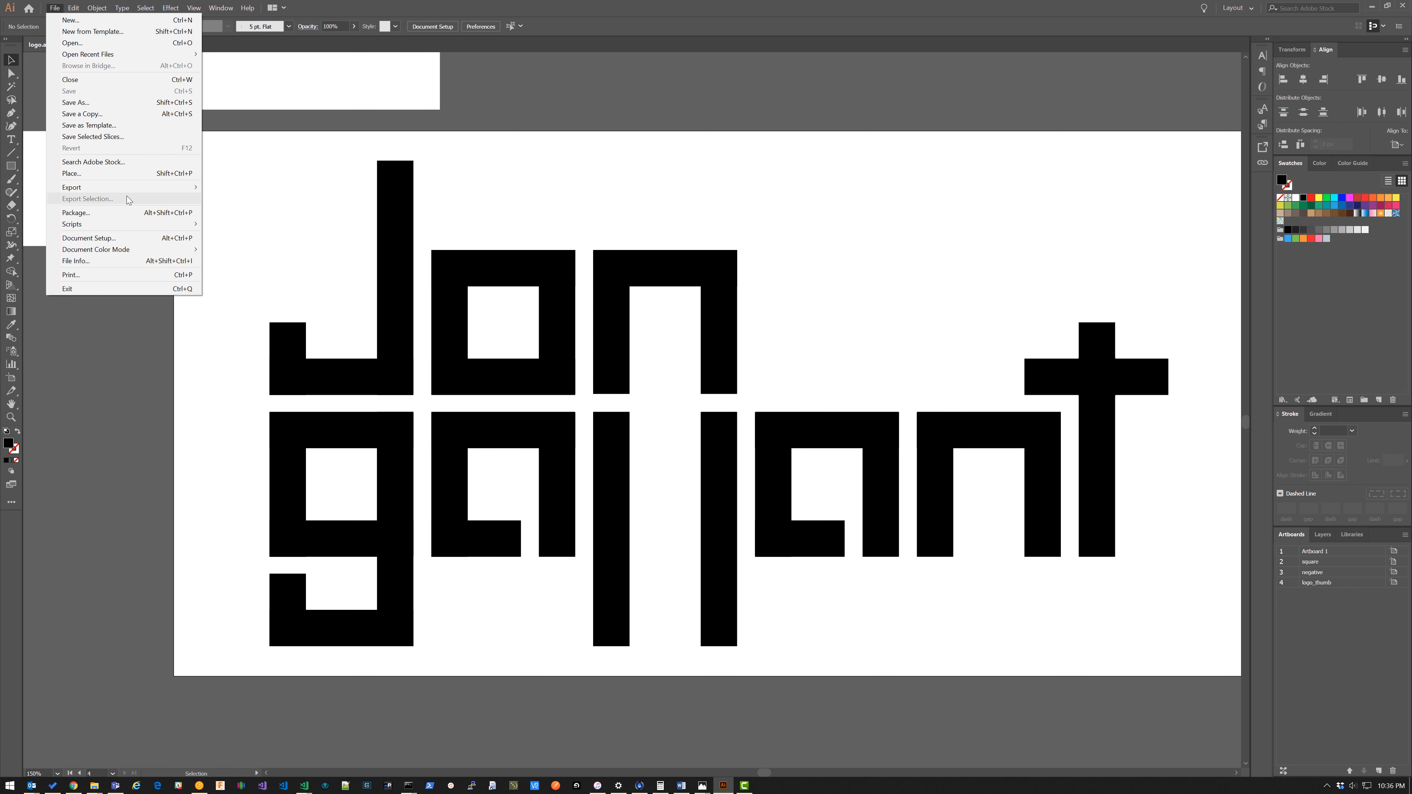
mouse_move(72, 188)
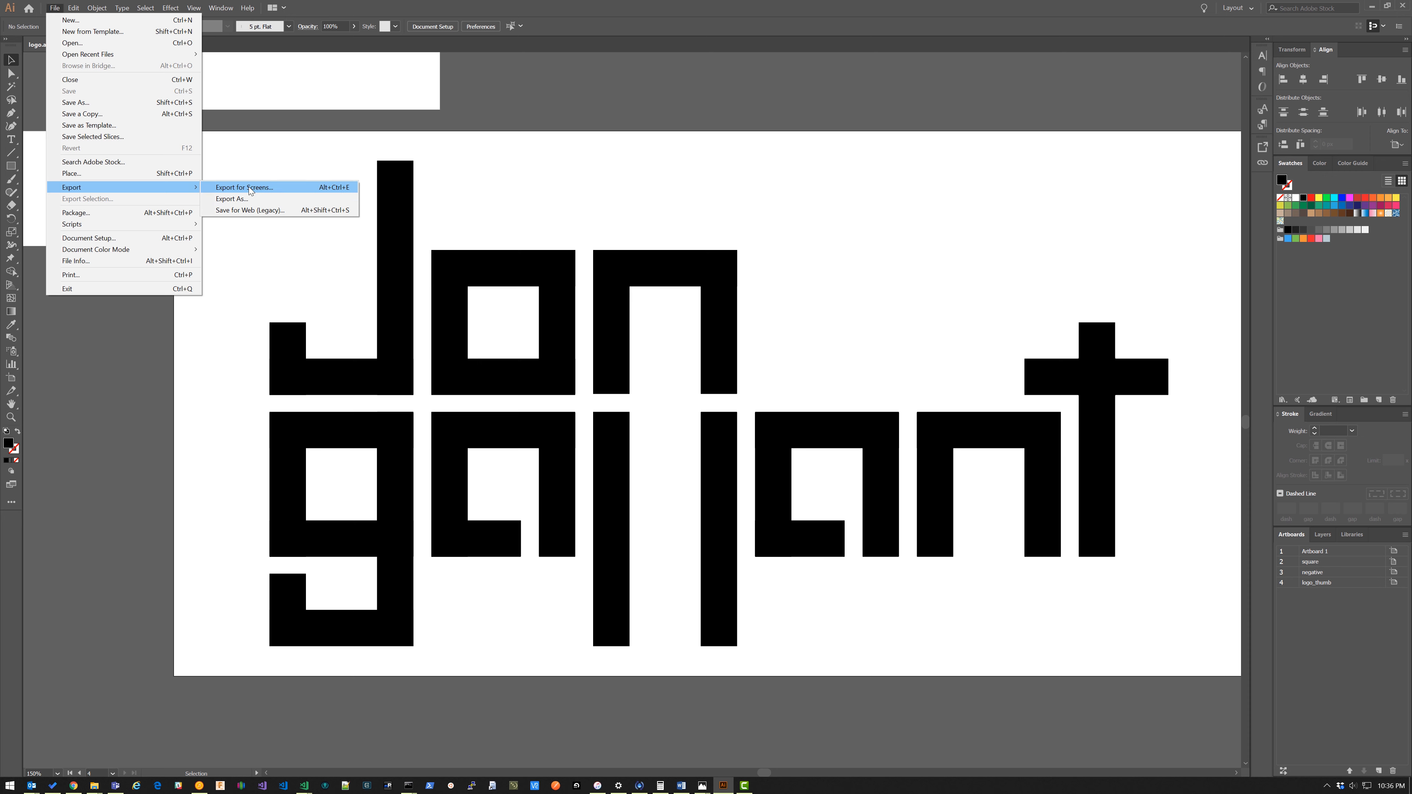
- Re-export the logo_thumb artboard PNGs and open logo_thumb_1024.png in Photos to inspect it
click(245, 187)
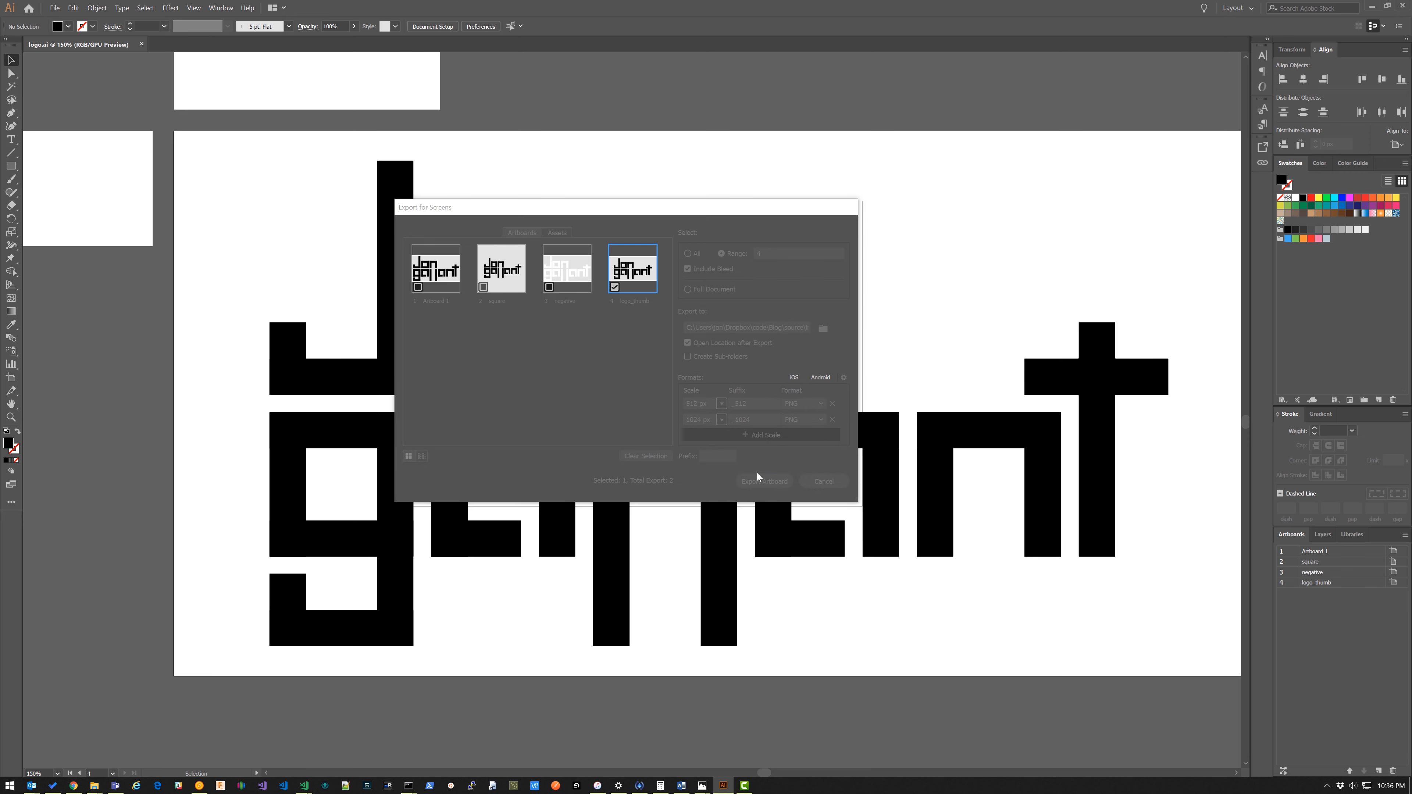
click(765, 481)
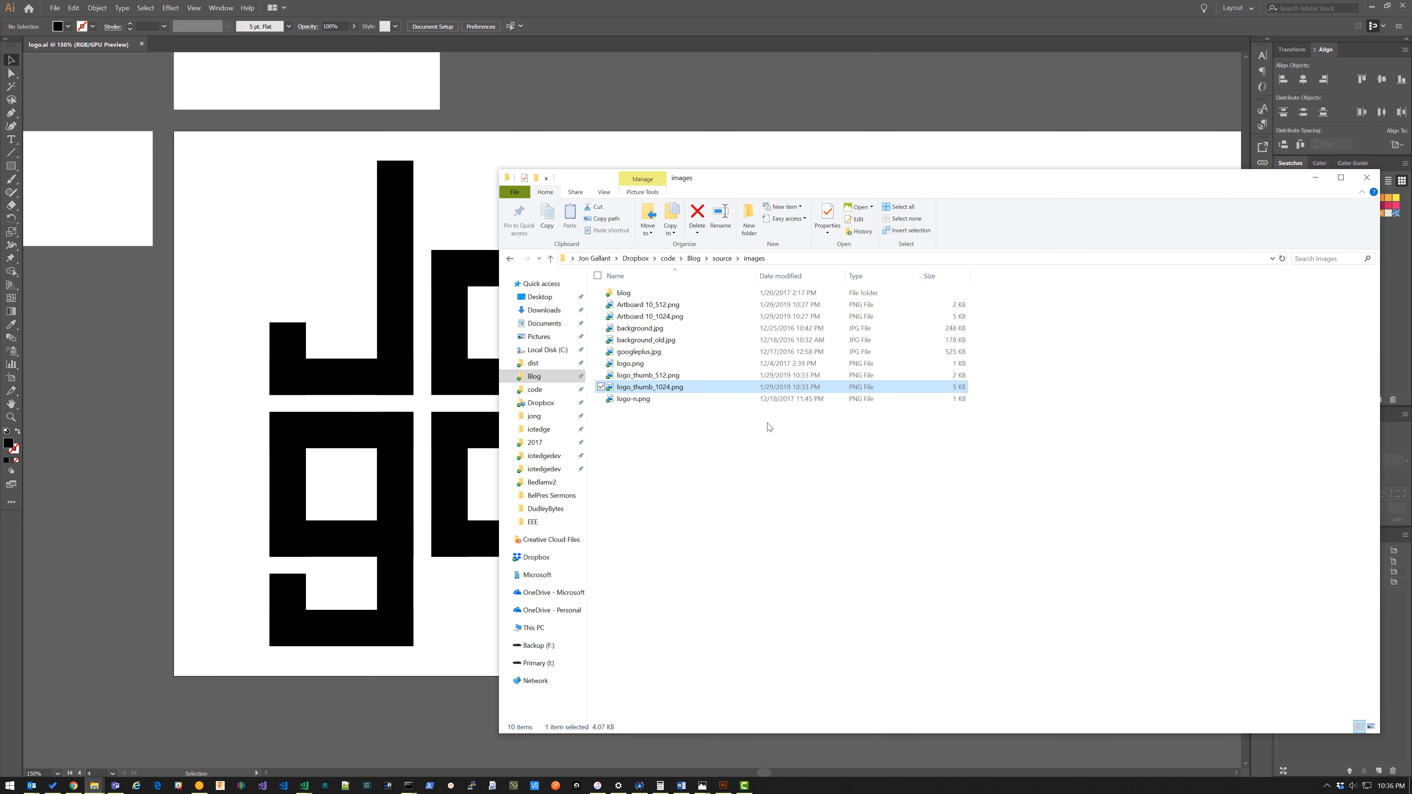
double_click(649, 387)
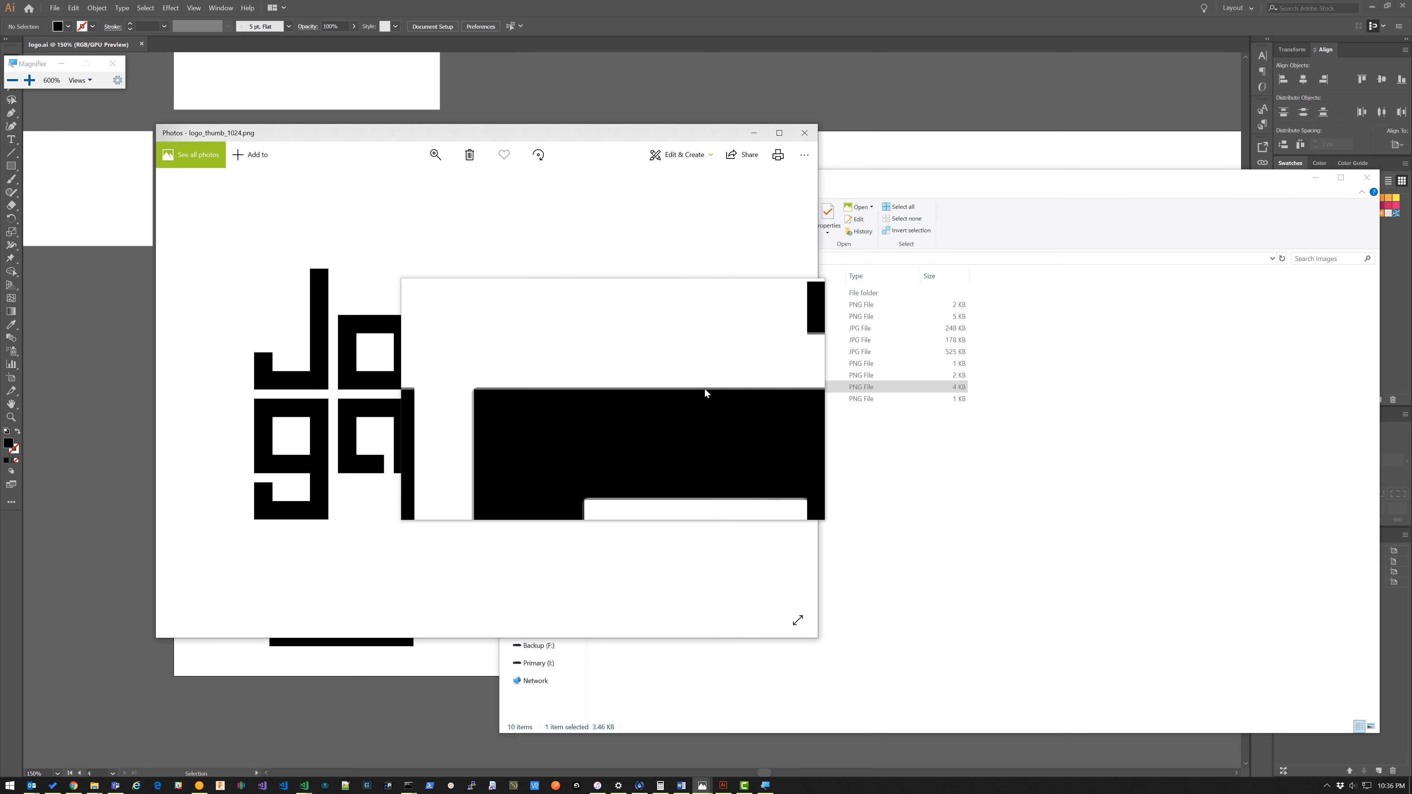